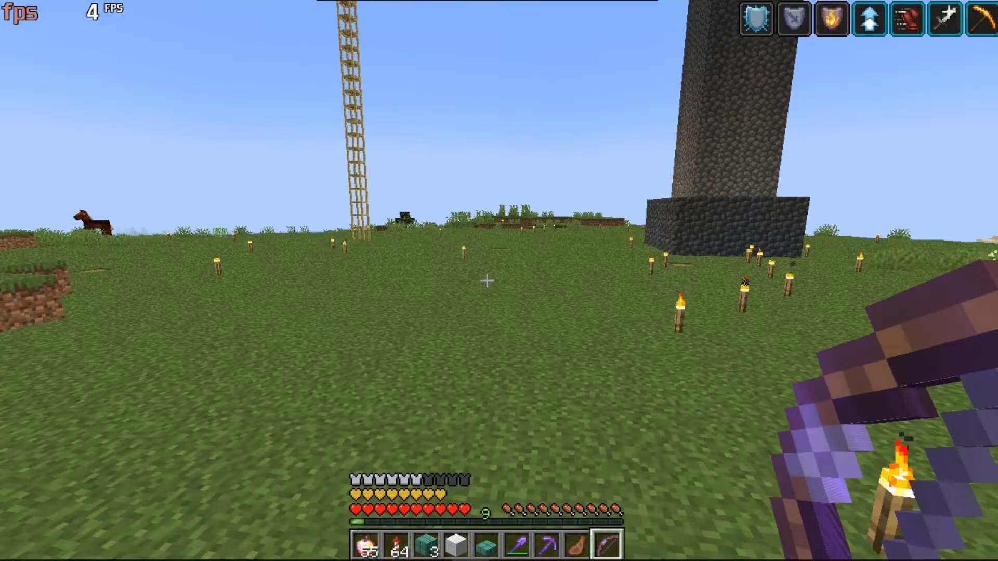
mouse_move(499, 281)
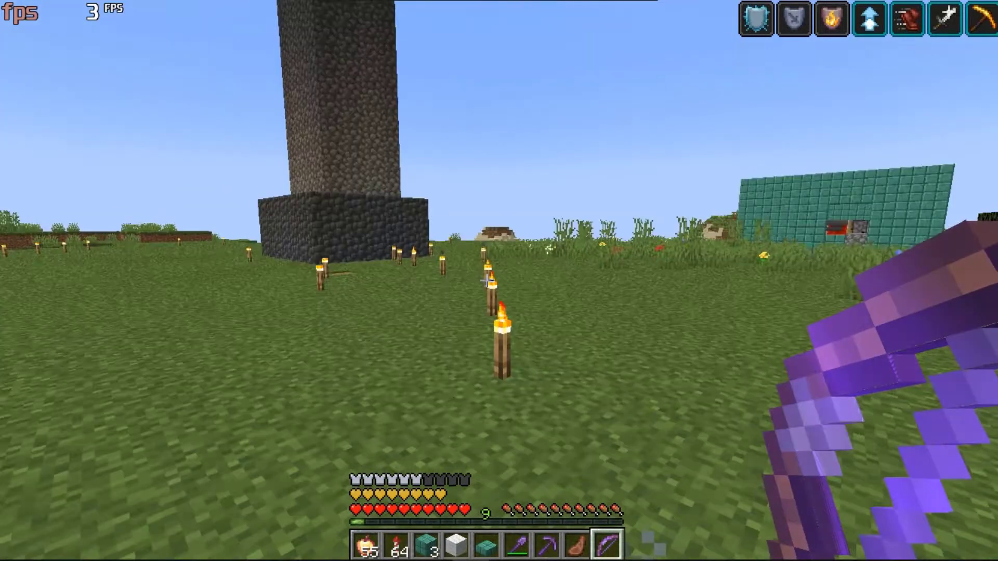
mouse_move(499, 280)
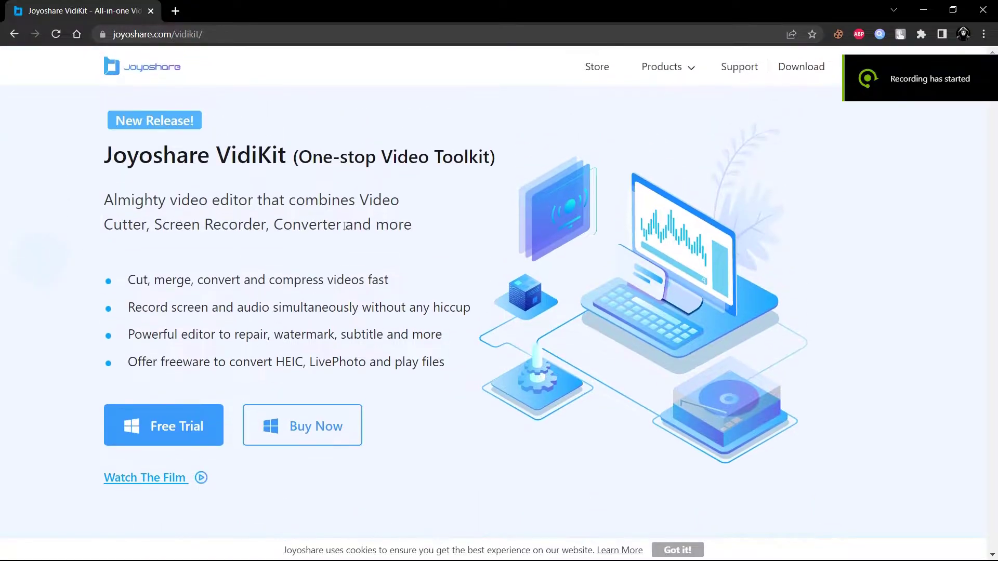
Step: Launch the Screen Recorder from VidiKit's Record tools
scroll(down, 3)
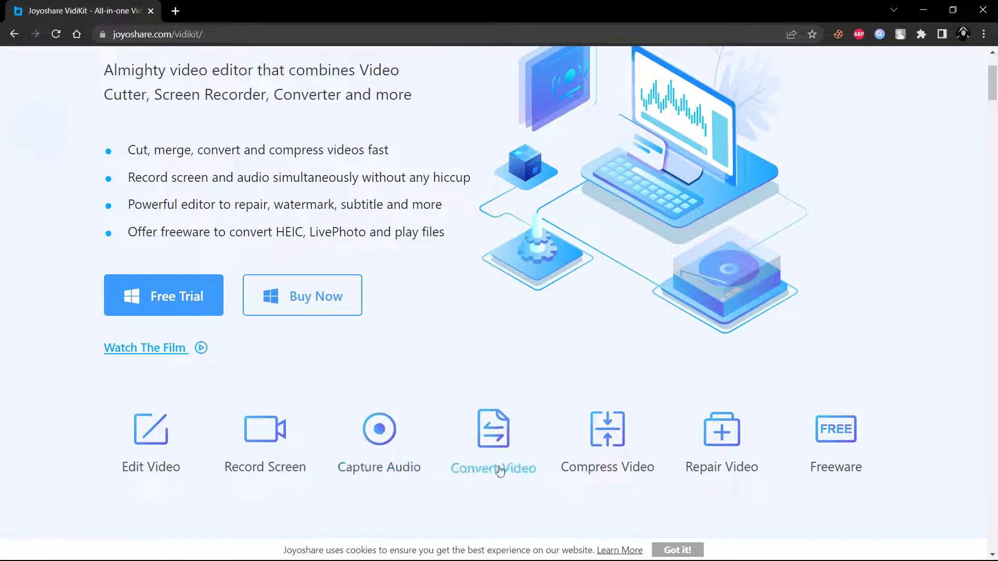
mouse_move(721, 467)
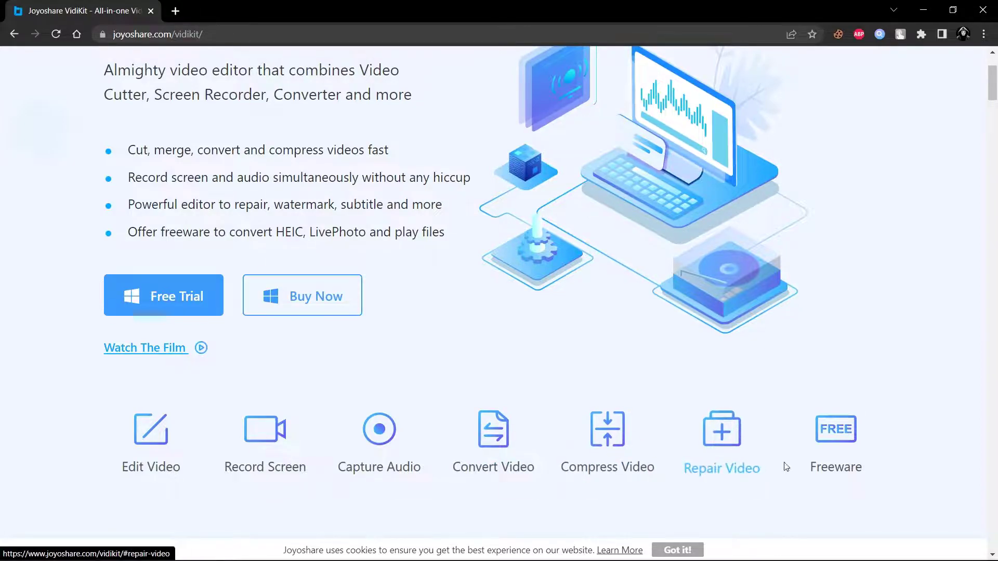
mouse_move(429, 388)
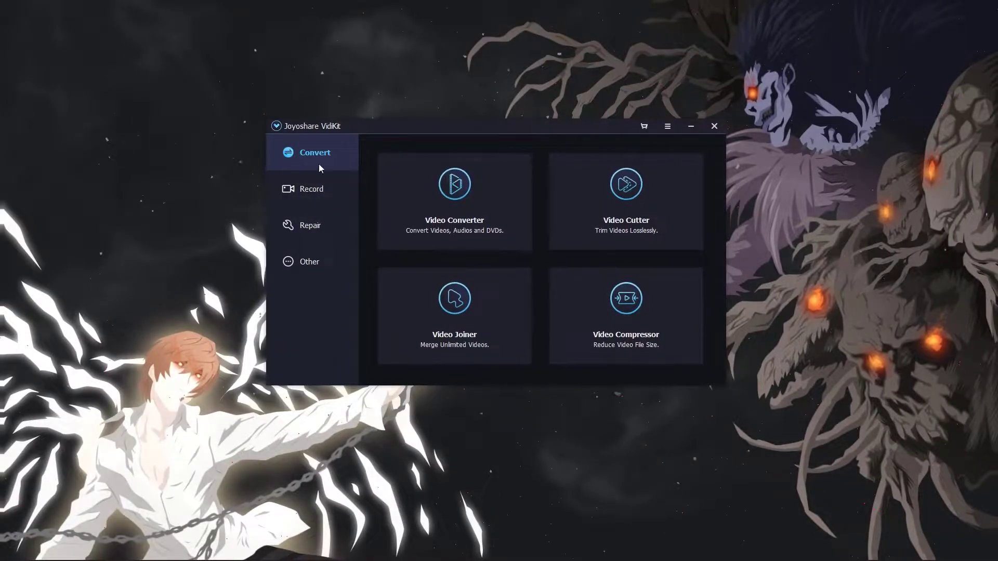
click(312, 188)
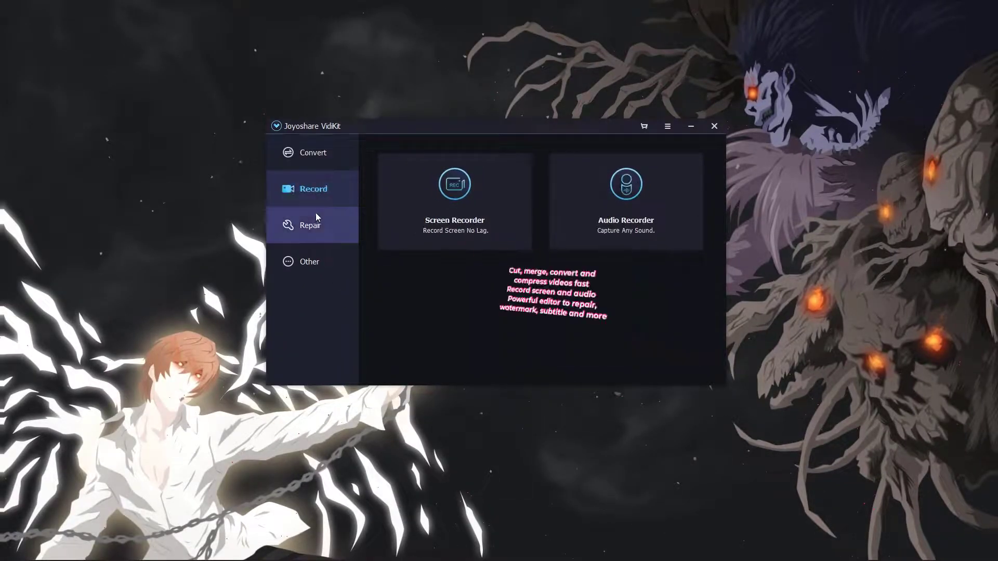
click(690, 125)
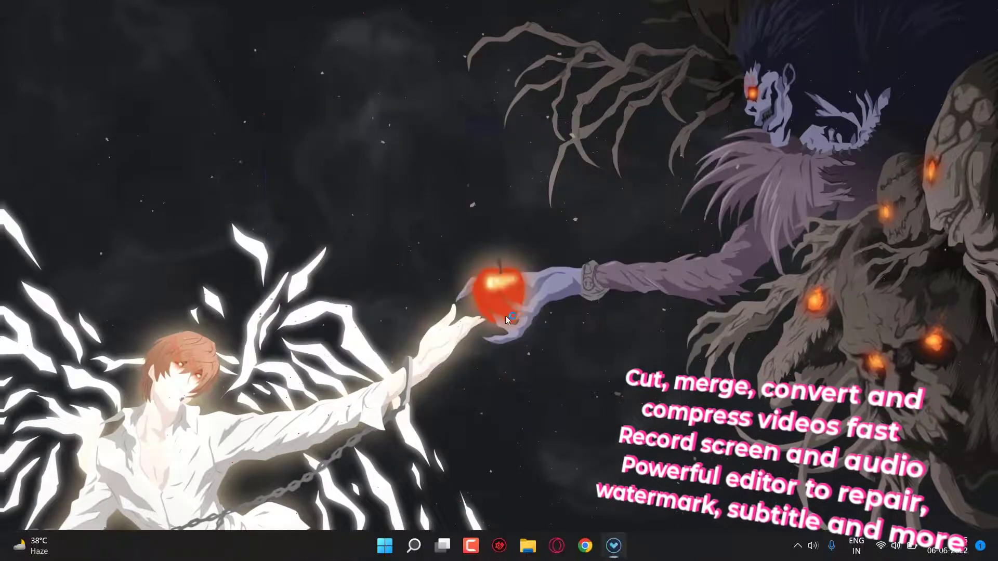
click(613, 545)
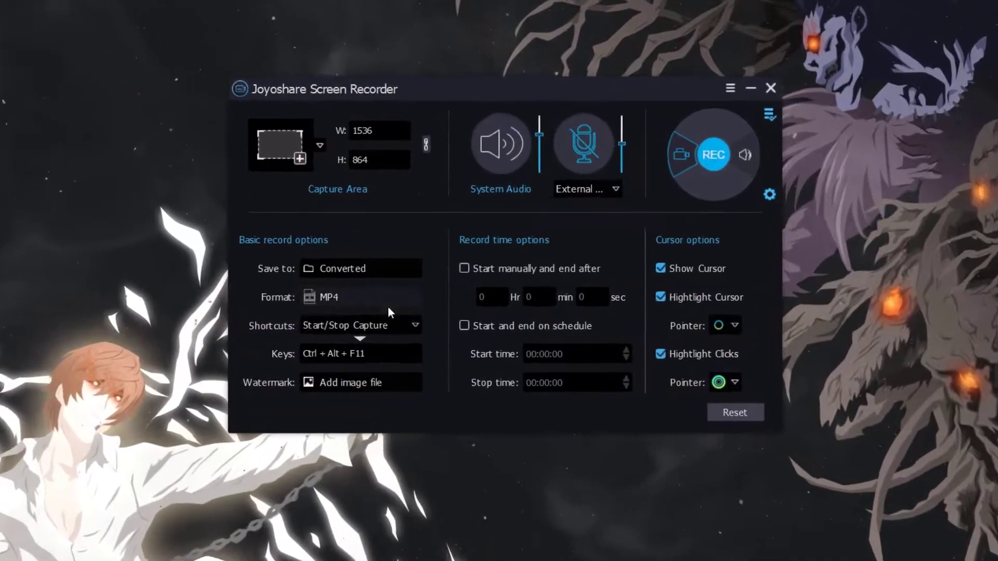
Step: Review the output format list, keep MP4, and close the format choices
click(328, 296)
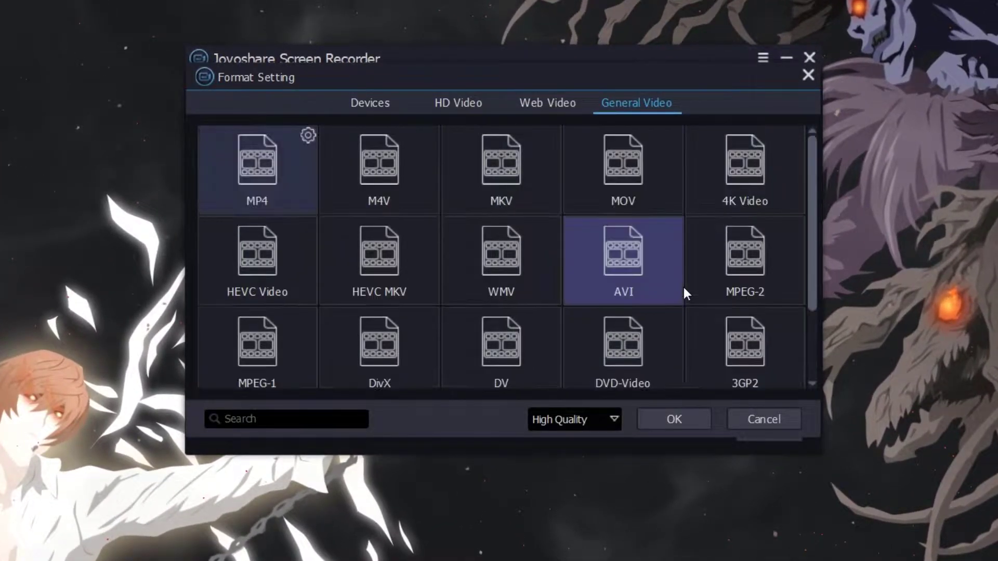
scroll(down, 3)
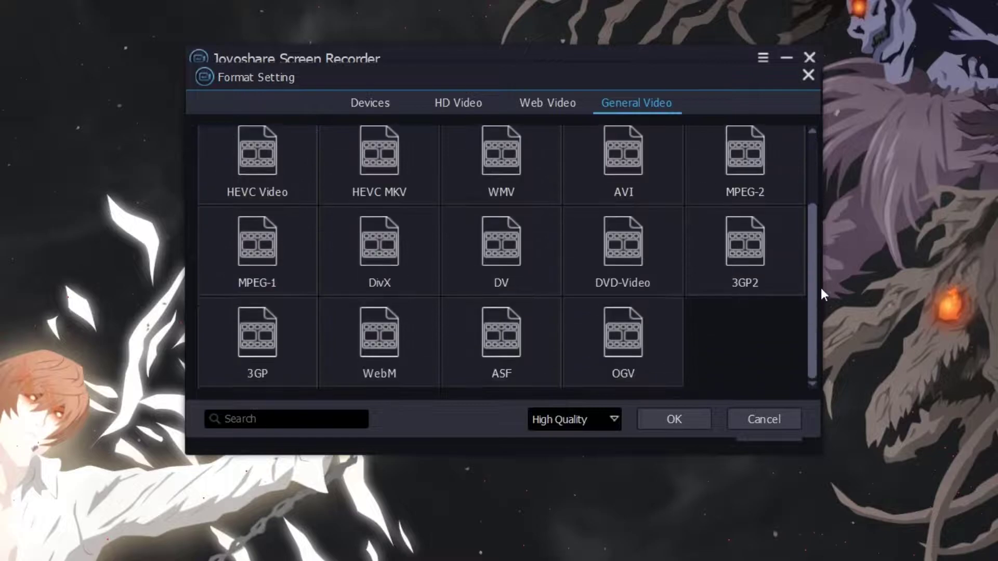
click(572, 419)
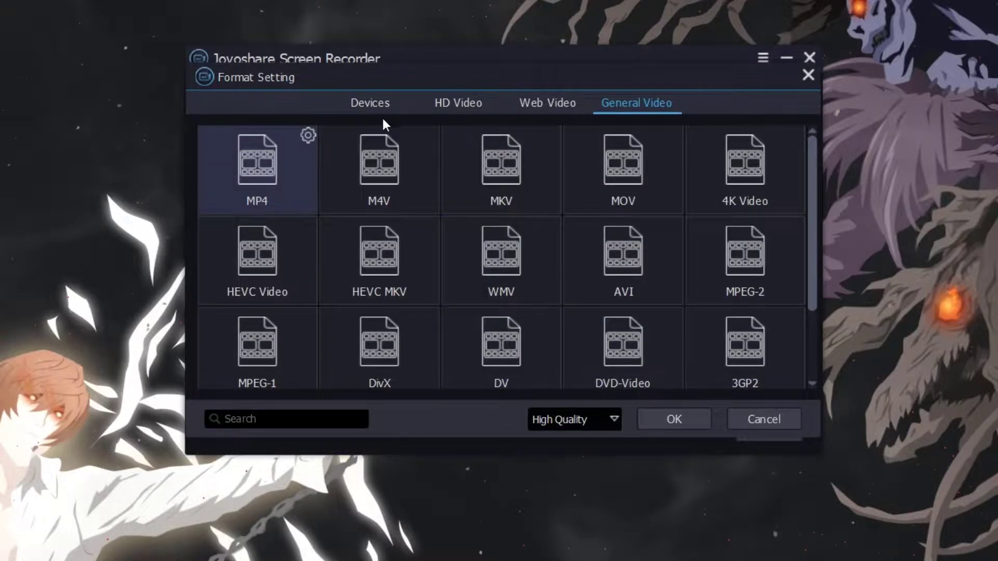
click(369, 103)
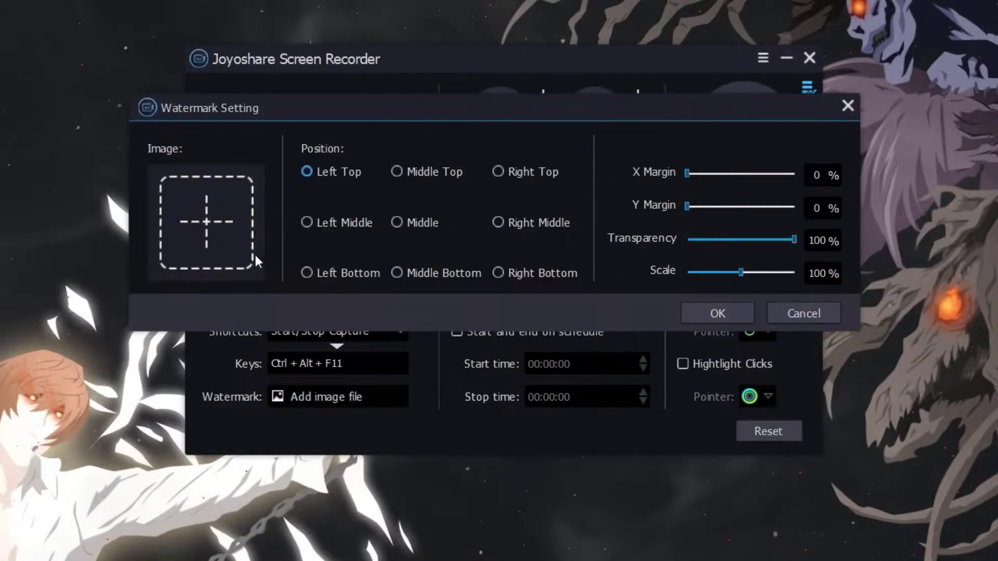
click(802, 313)
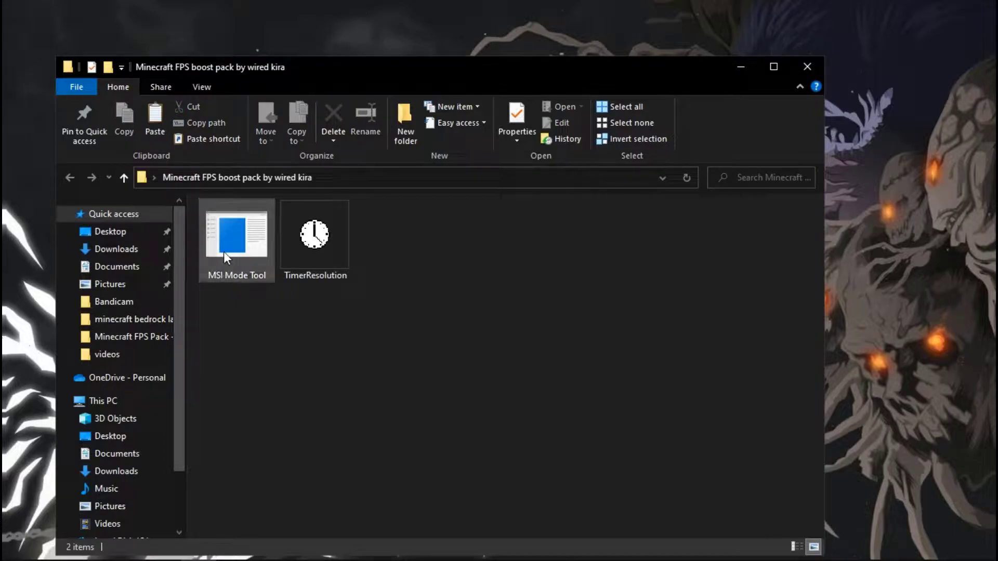
Step: Run MSI Mode Tool as administrator and show the complete device list
right_click(236, 234)
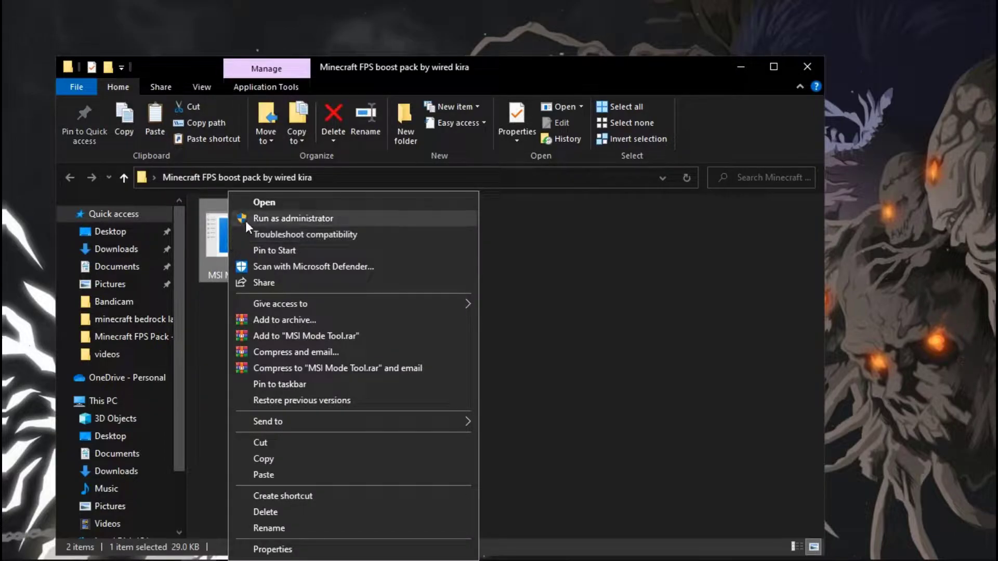
click(293, 218)
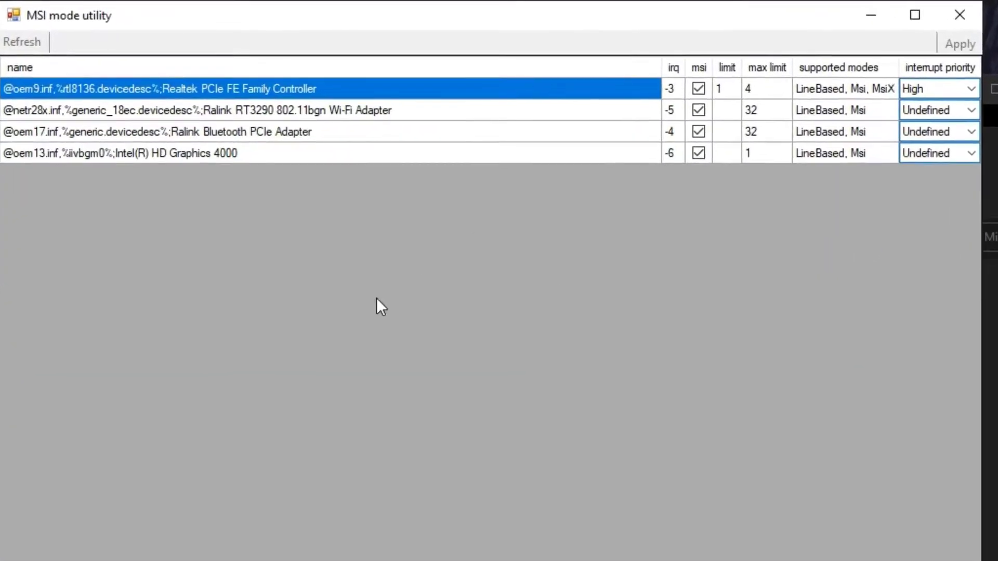
click(21, 42)
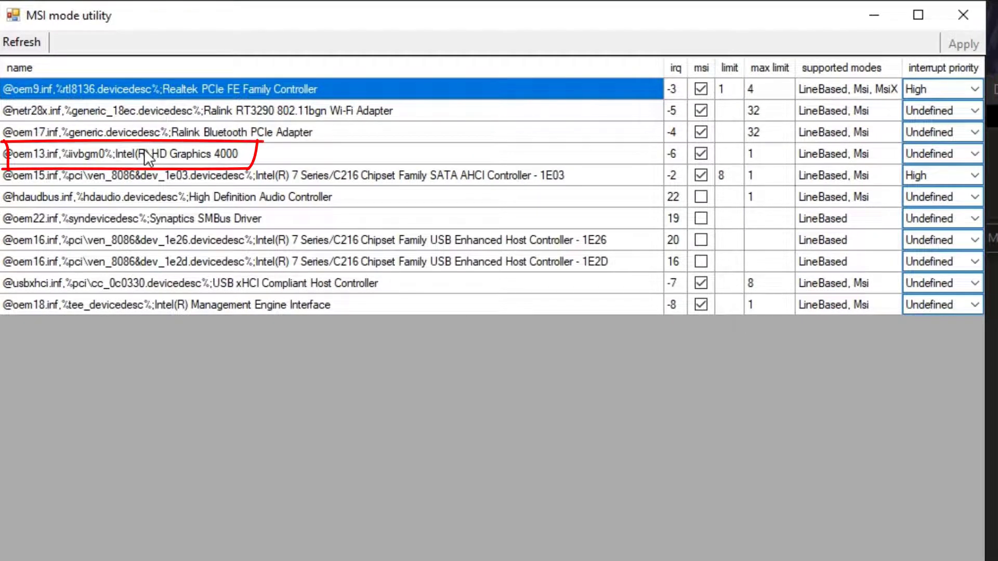
Step: Choose a new interrupt priority for the Intel(R) HD Graphics 4000 device
click(191, 154)
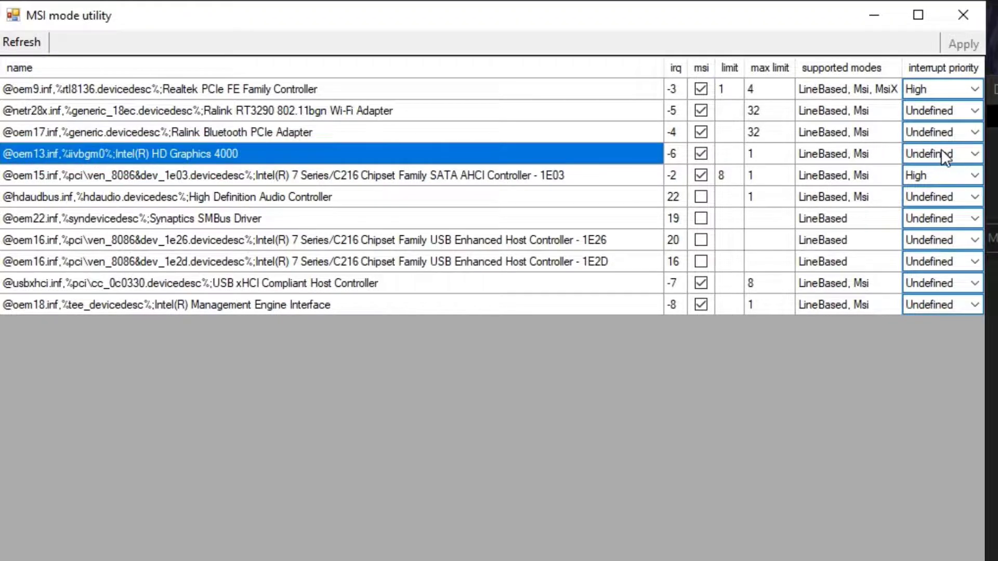
click(983, 154)
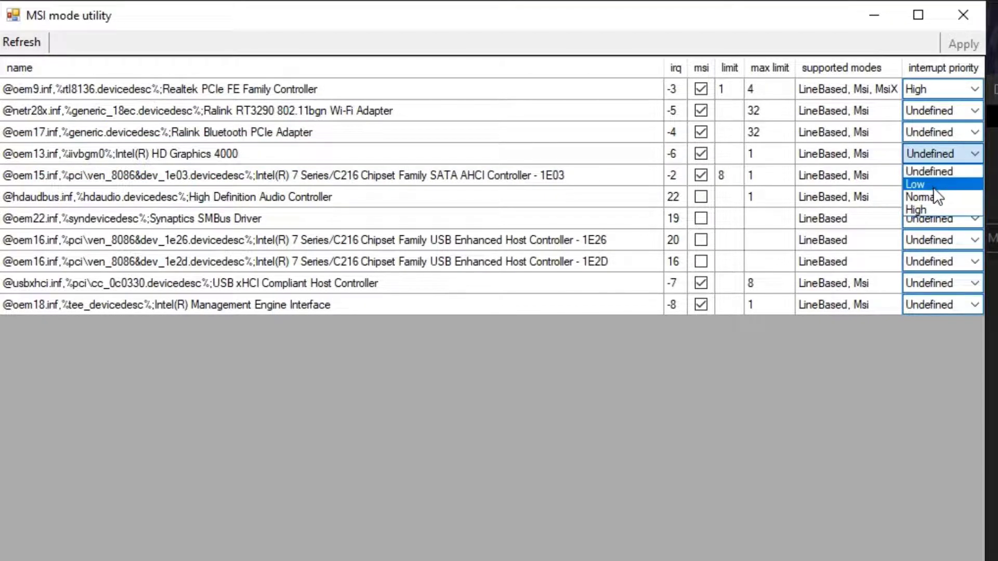
click(914, 209)
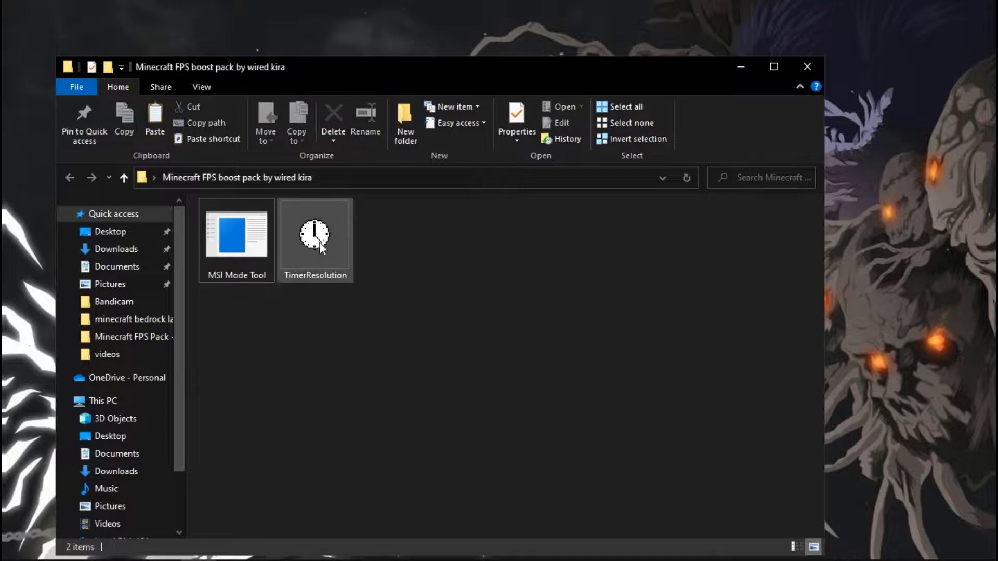
Step: Set TimerResolution to Maximum so current resolution reads 0.499 ms, then close it
double_click(315, 234)
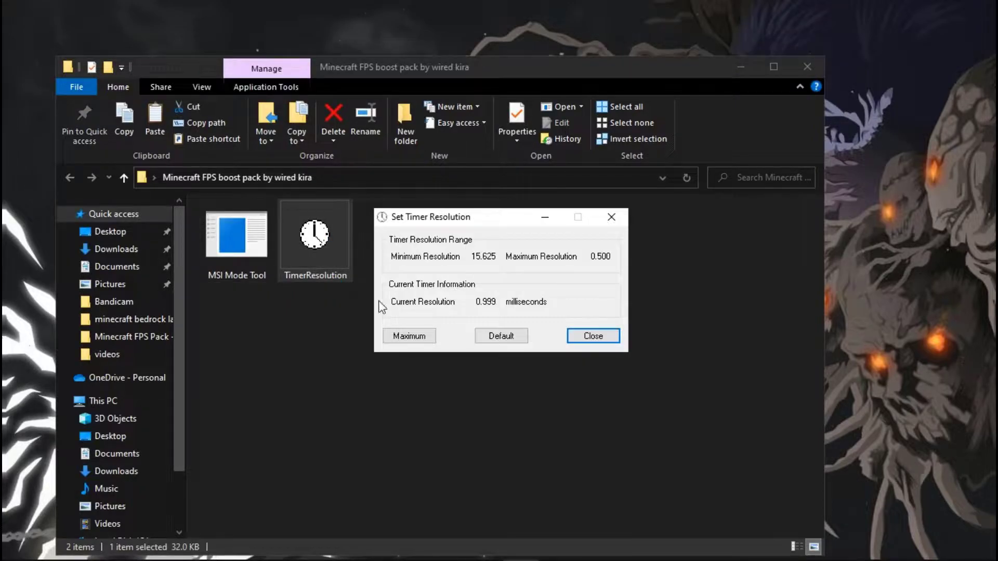
click(408, 335)
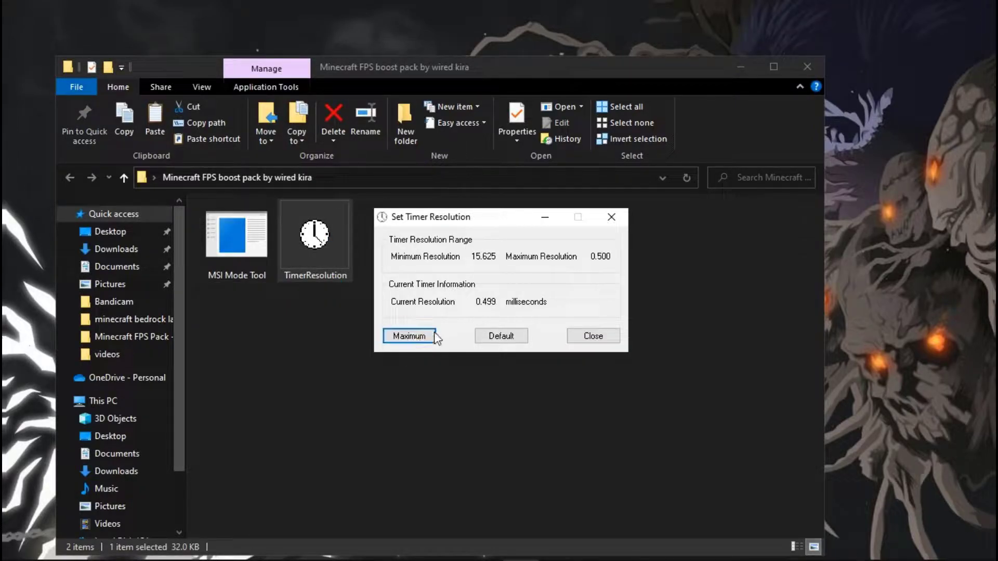
mouse_move(559, 264)
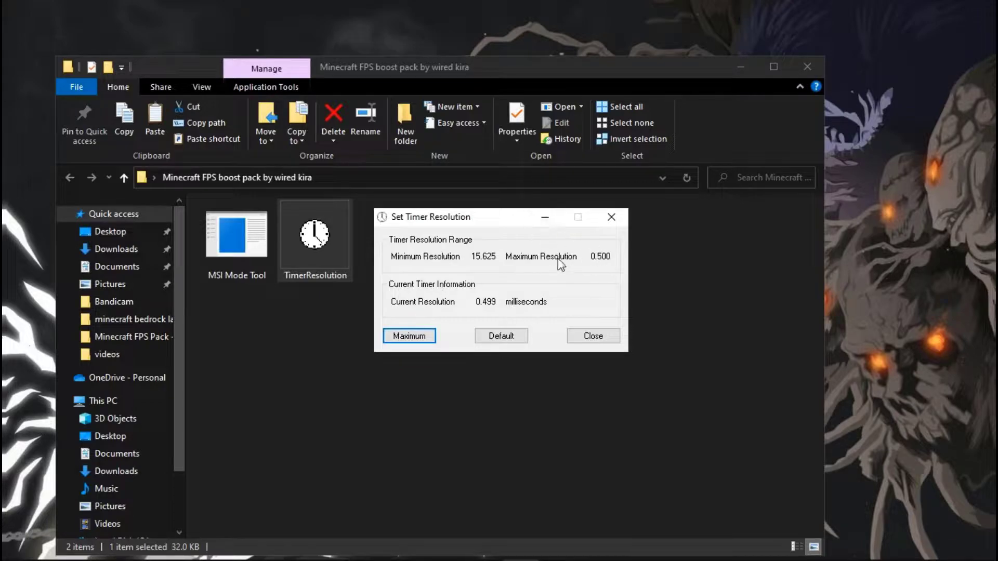
double_click(484, 257)
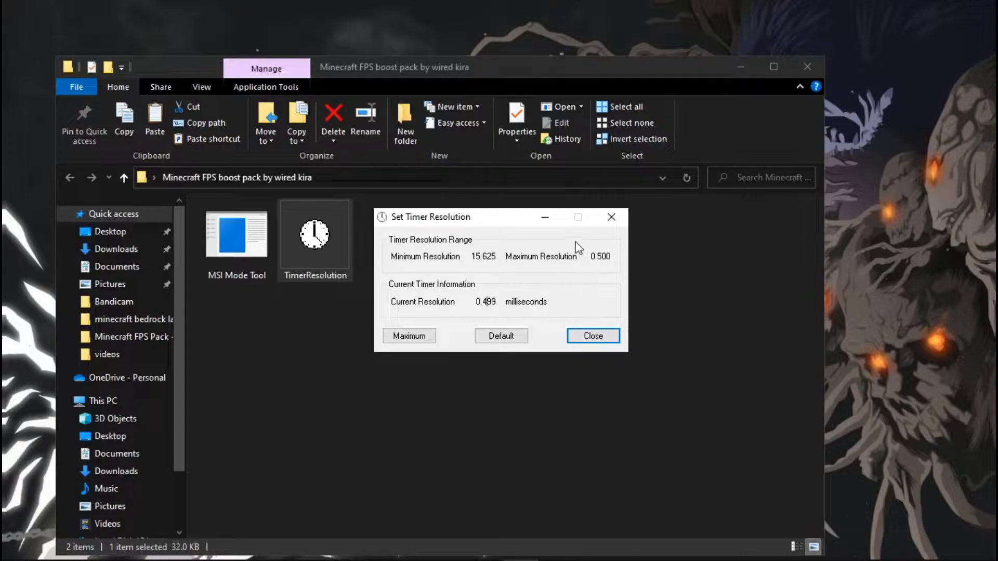
click(591, 336)
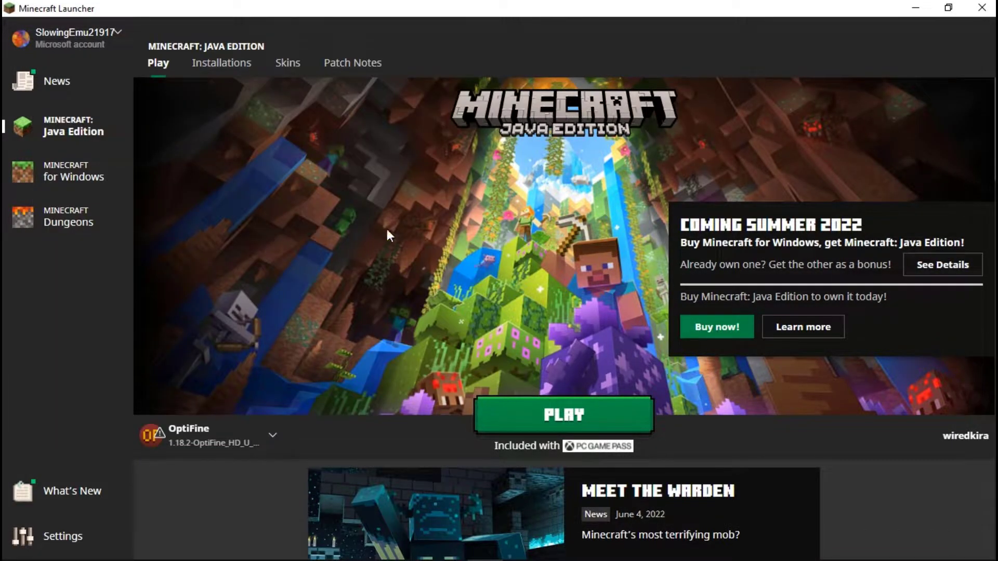
mouse_move(217, 81)
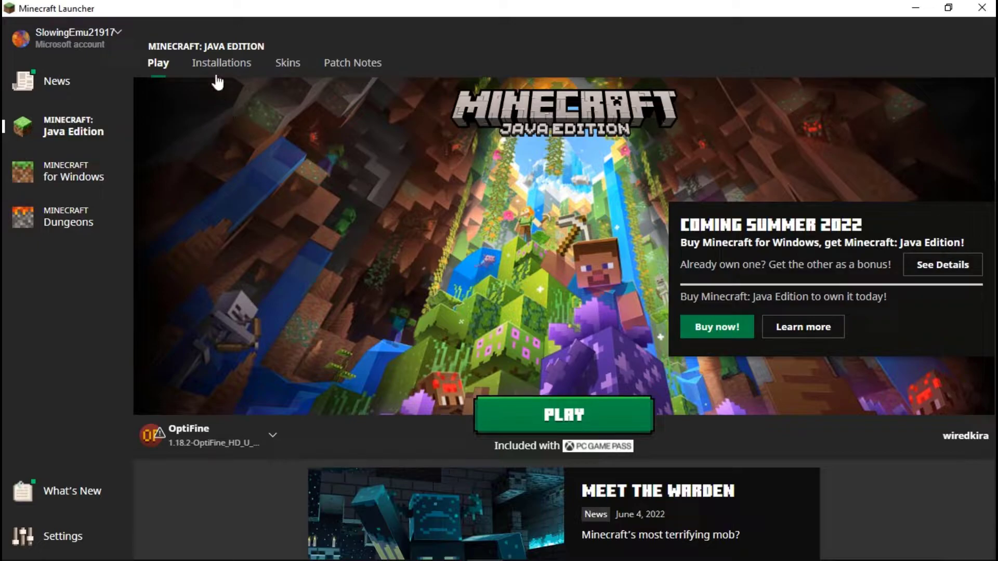
Step: Edit the installation's JVM arguments under More Options to allocate 2 GB with G1GC
click(220, 62)
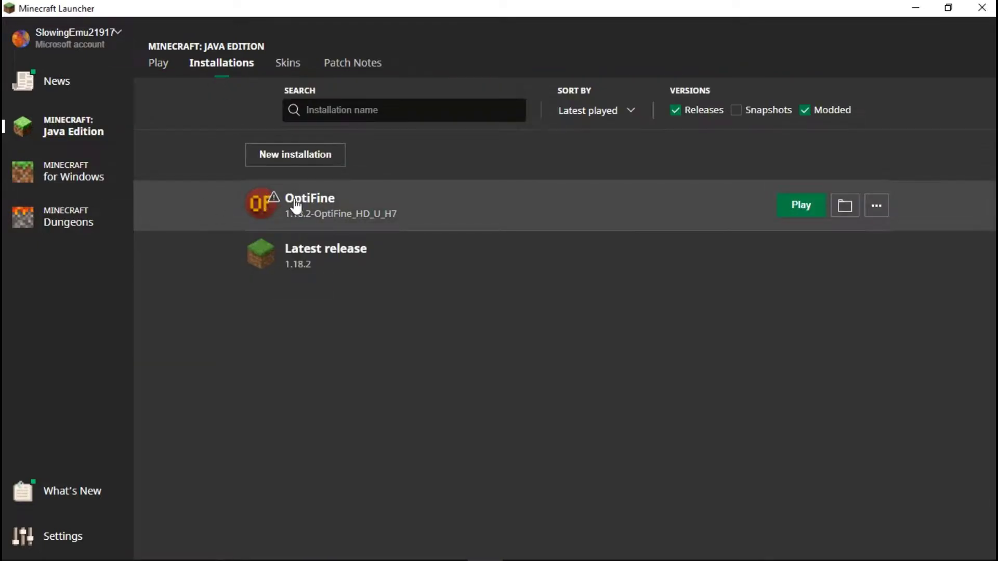
mouse_move(399, 215)
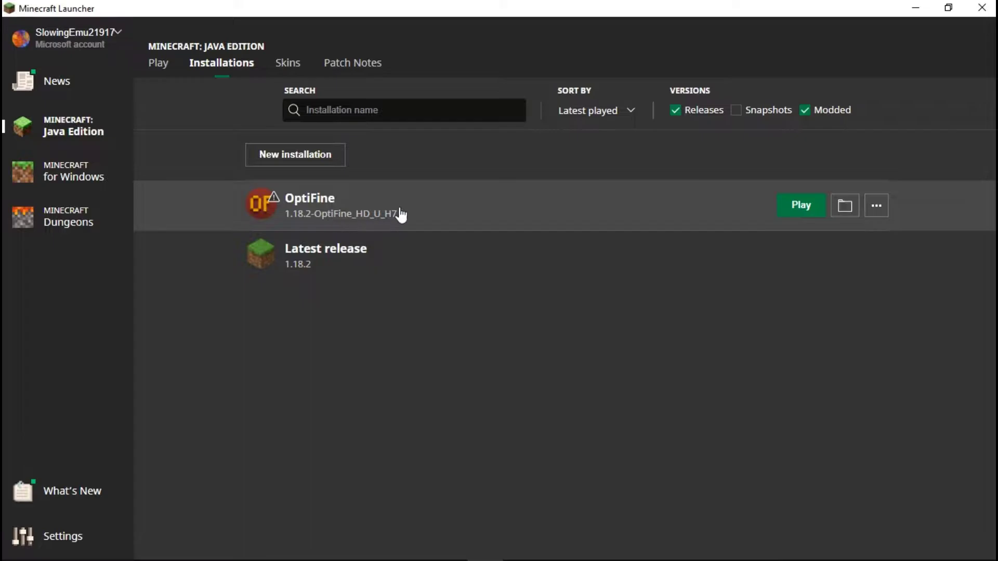
click(875, 205)
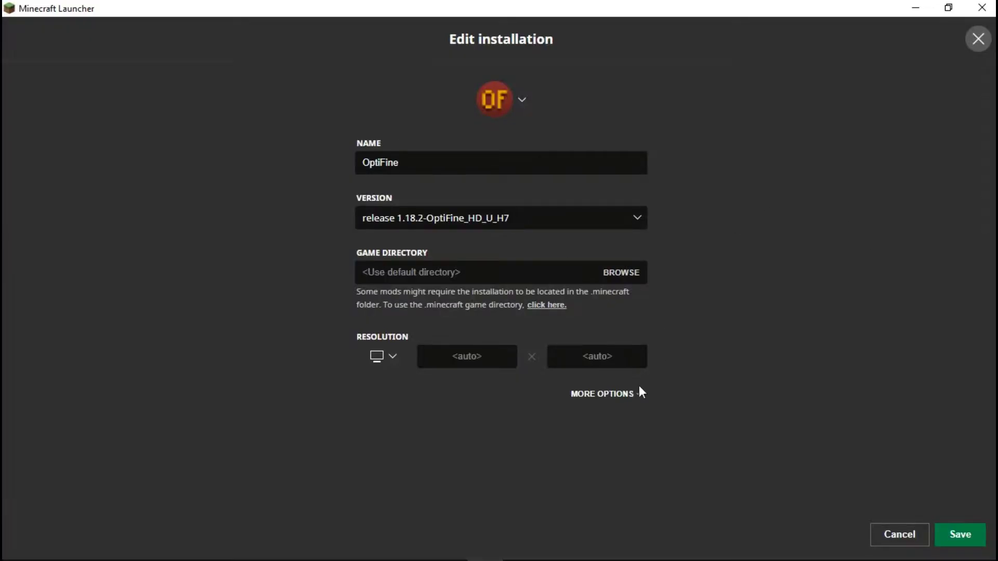
click(603, 393)
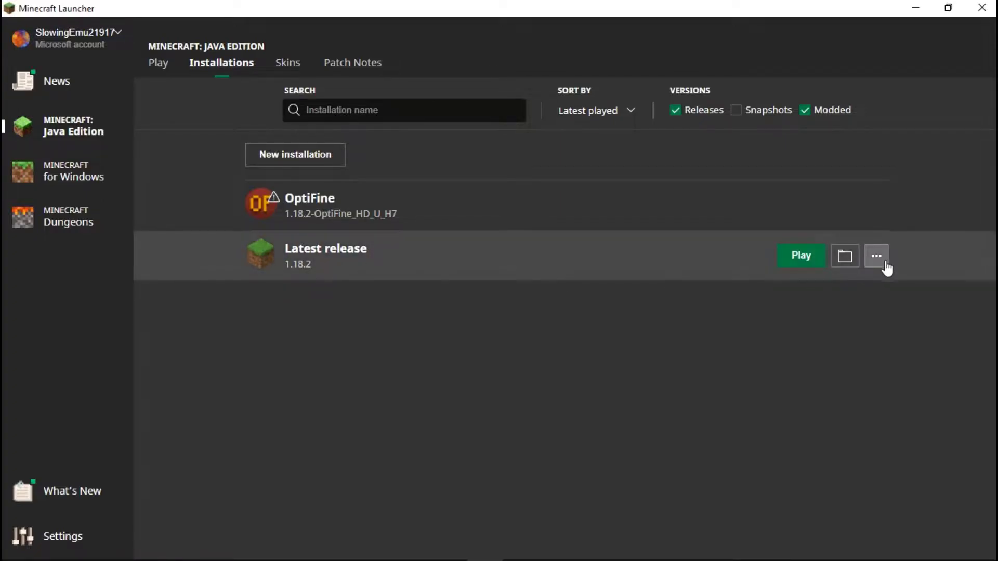
click(875, 256)
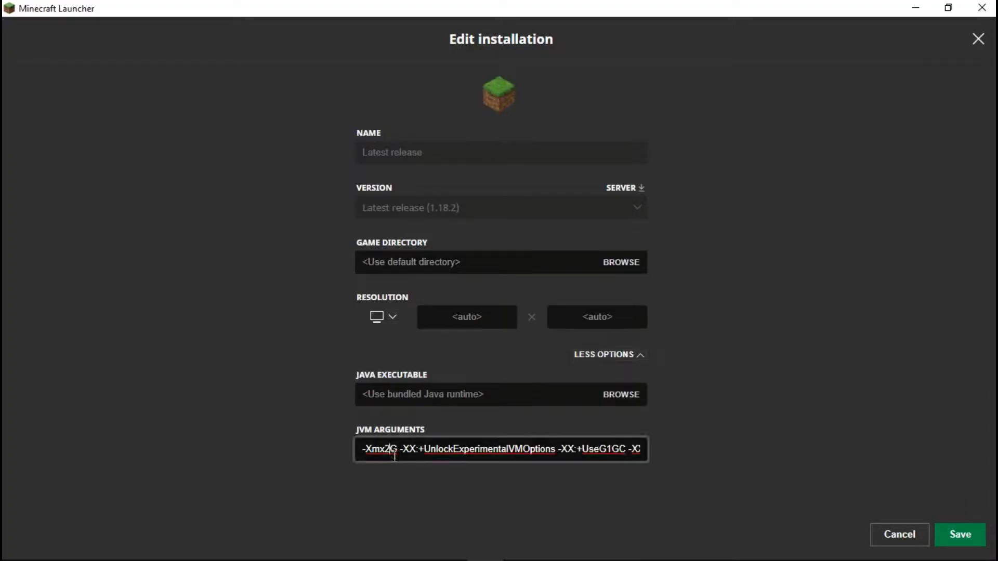
click(959, 534)
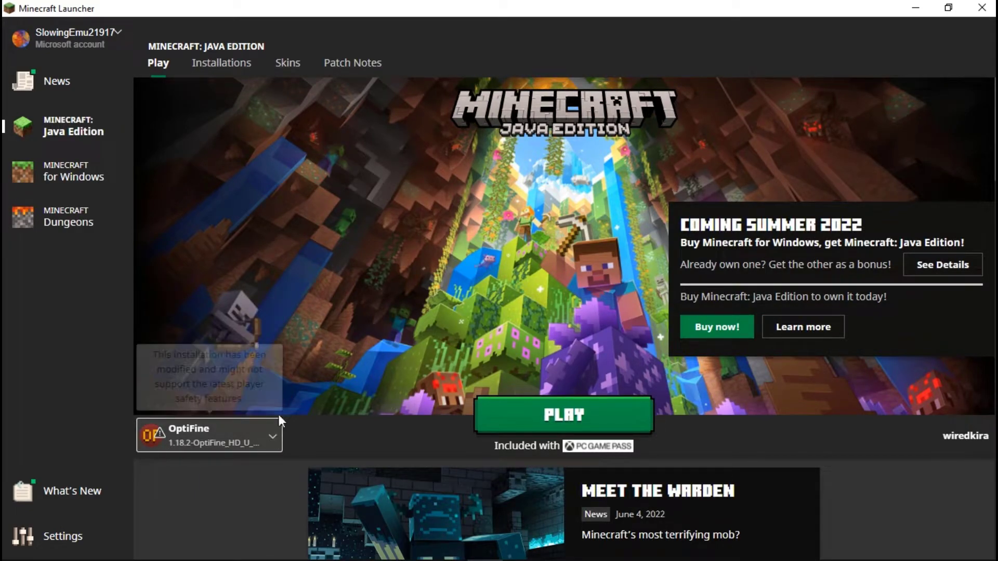
mouse_move(197, 471)
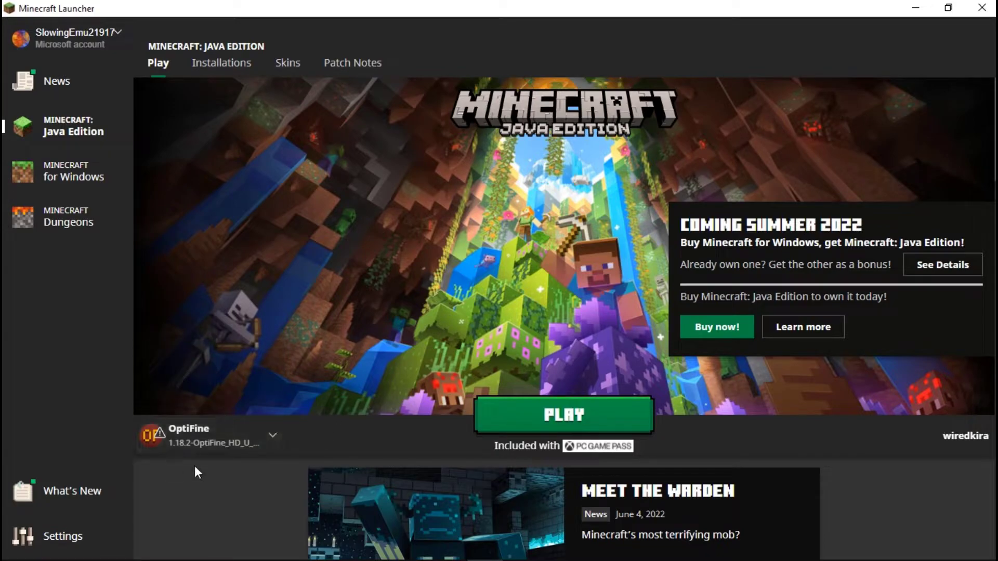
mouse_move(312, 452)
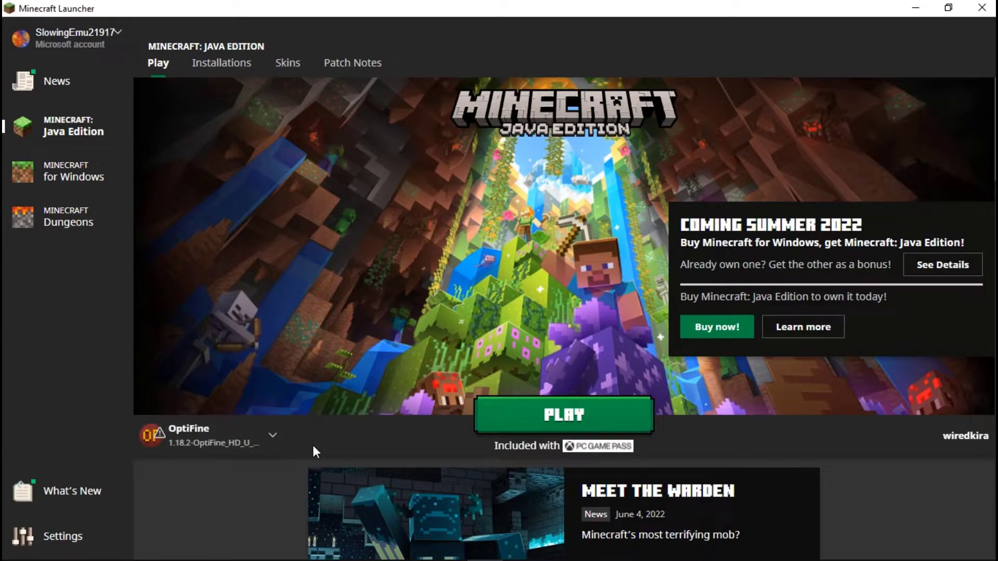
Step: Start the game with OptiFine and lower Video Settings render distance from 10 to 7 chunks
click(562, 414)
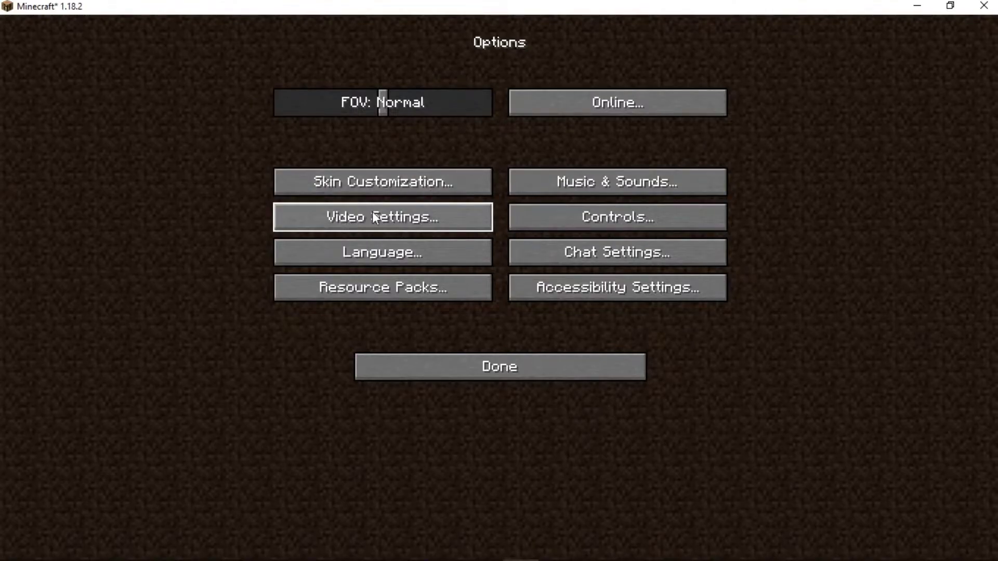
click(382, 217)
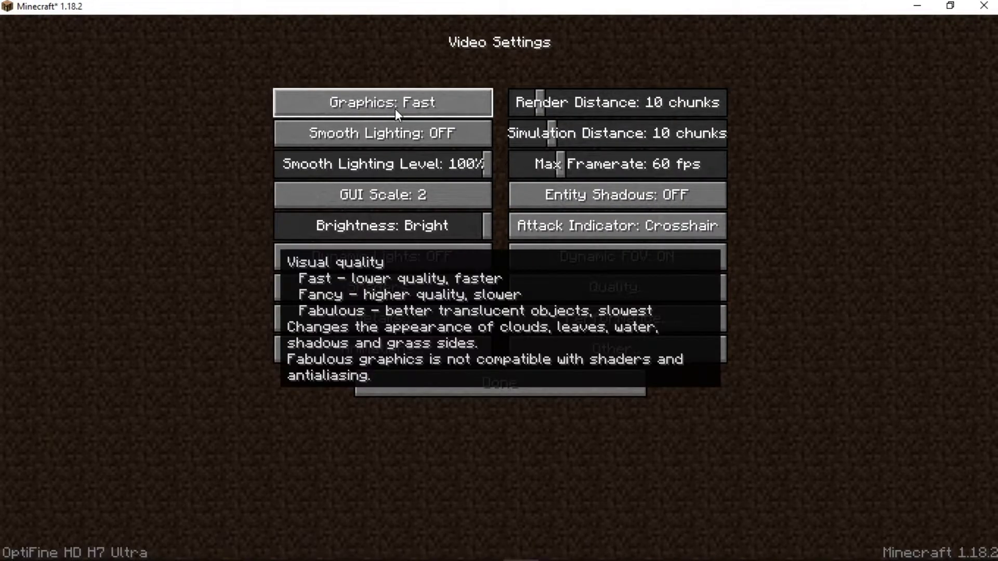
mouse_move(543, 115)
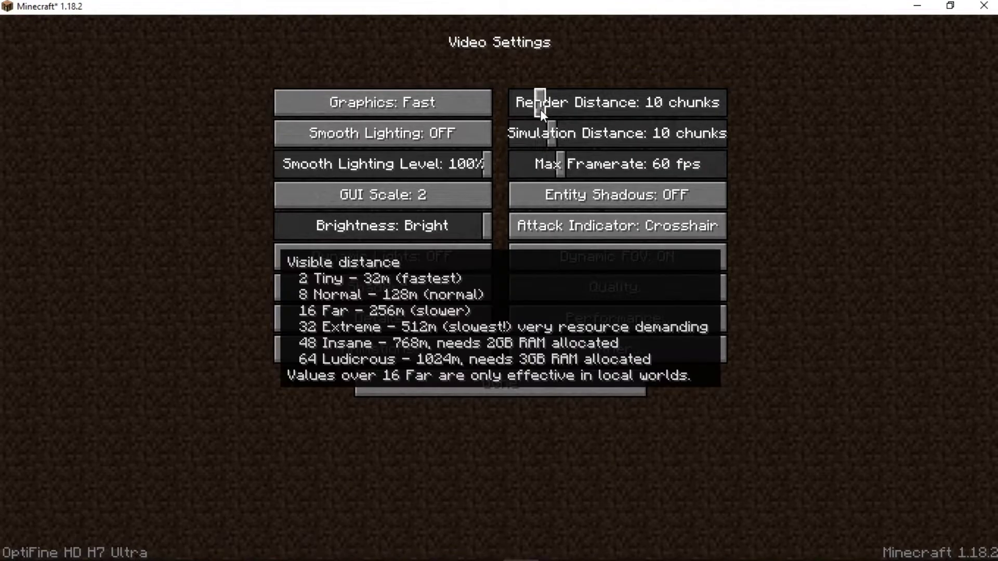
click(536, 103)
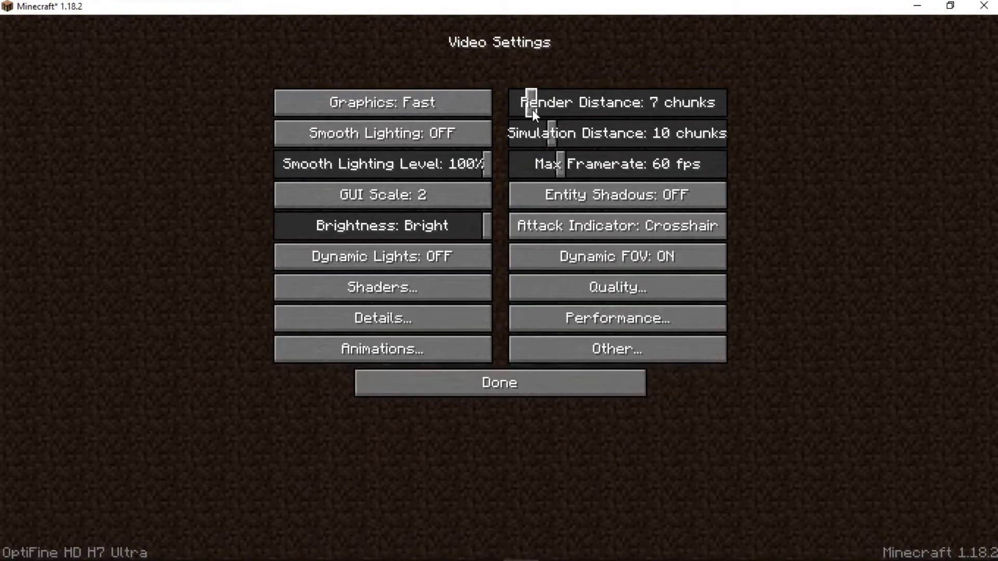
mouse_move(544, 138)
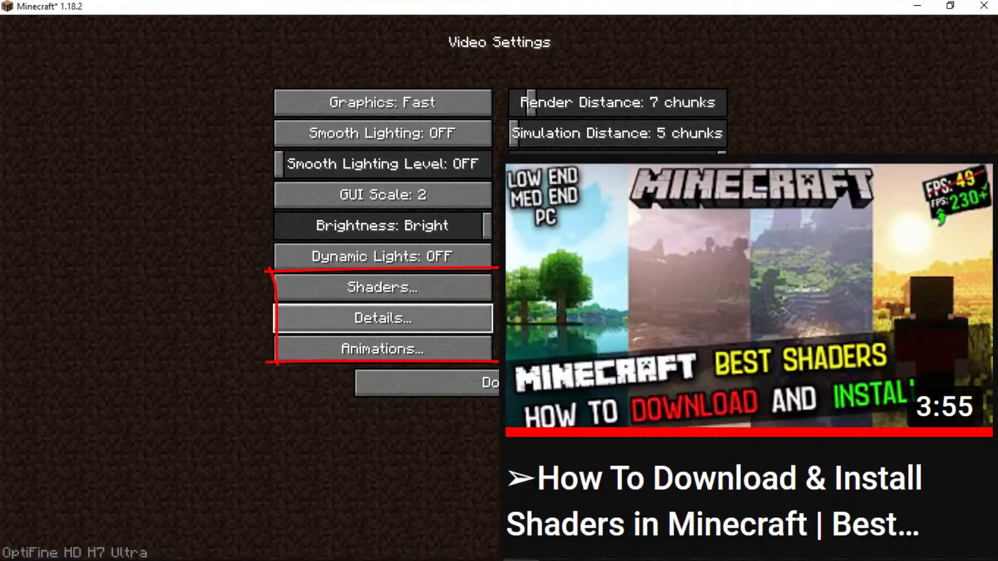
Step: In Details, set clouds and trees to Fast and turn sky, fog and view bobbing off
click(382, 318)
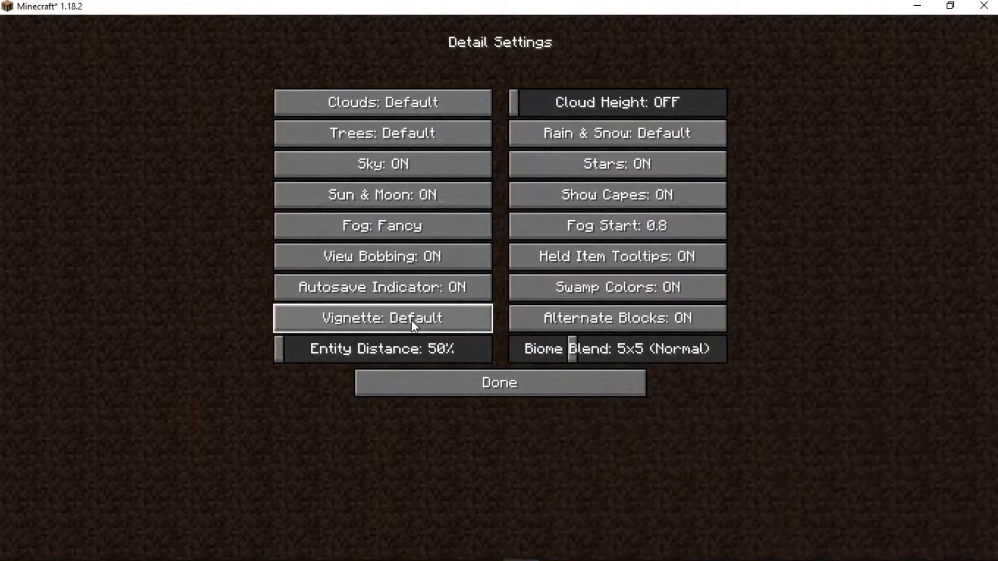
mouse_move(407, 102)
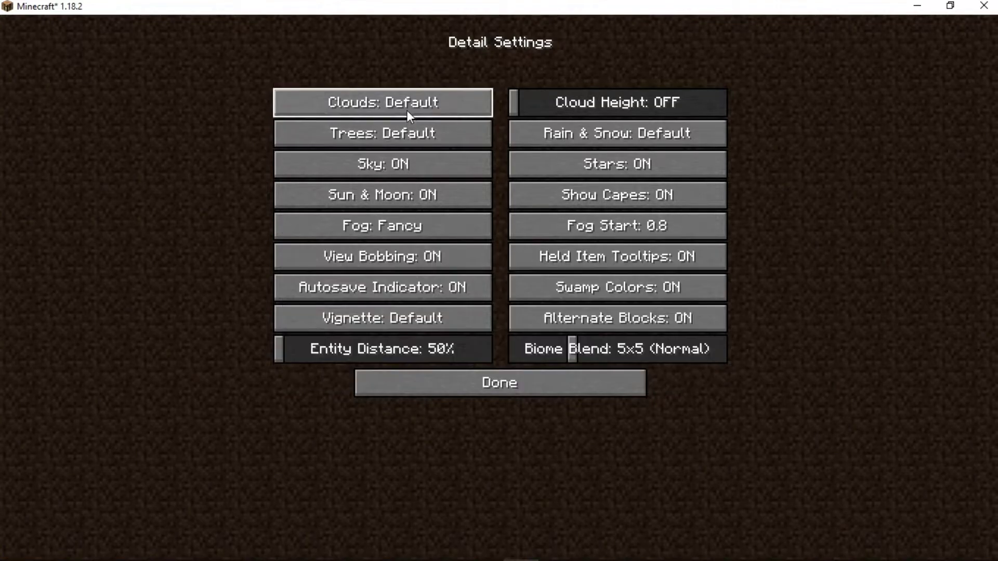
click(381, 102)
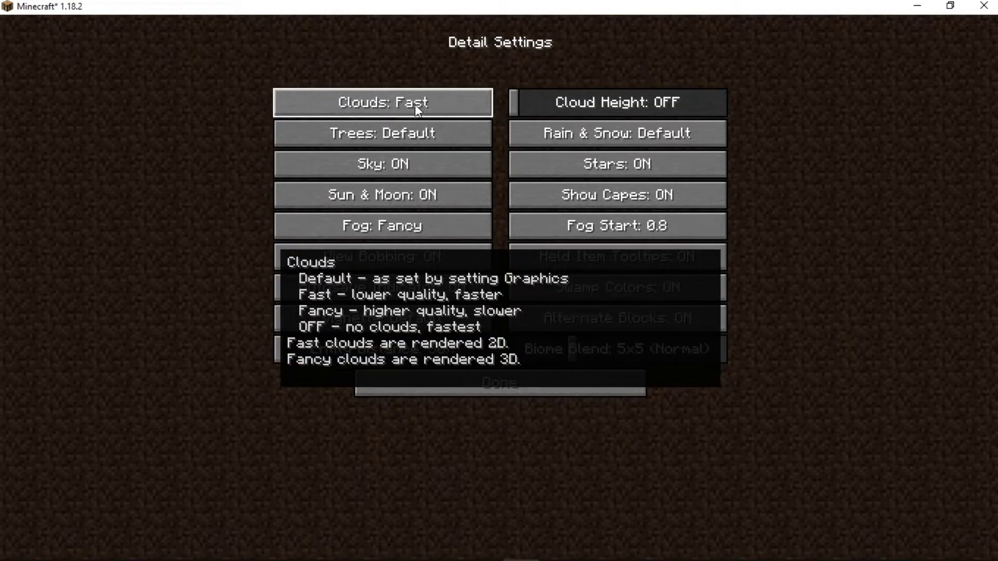
click(381, 133)
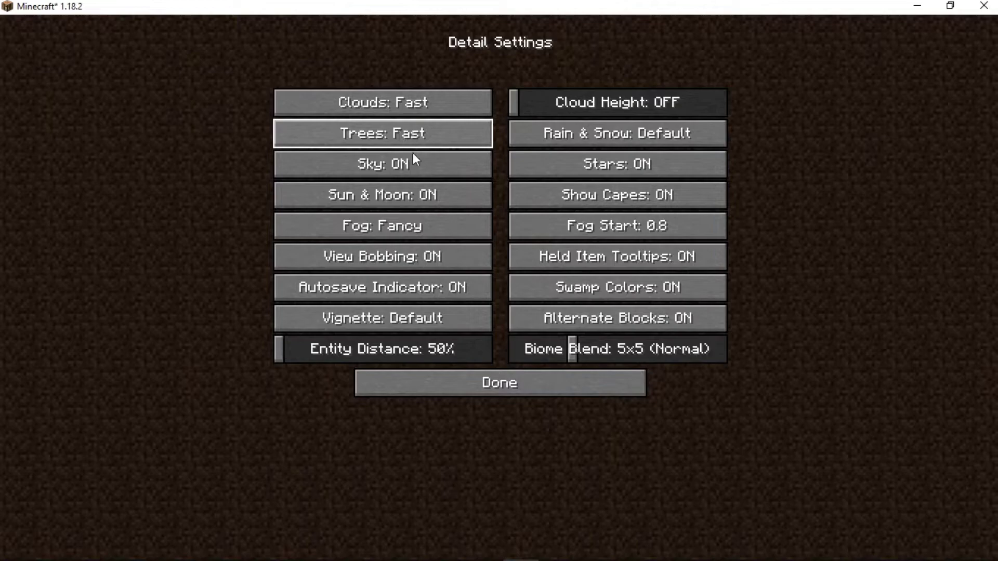
click(381, 195)
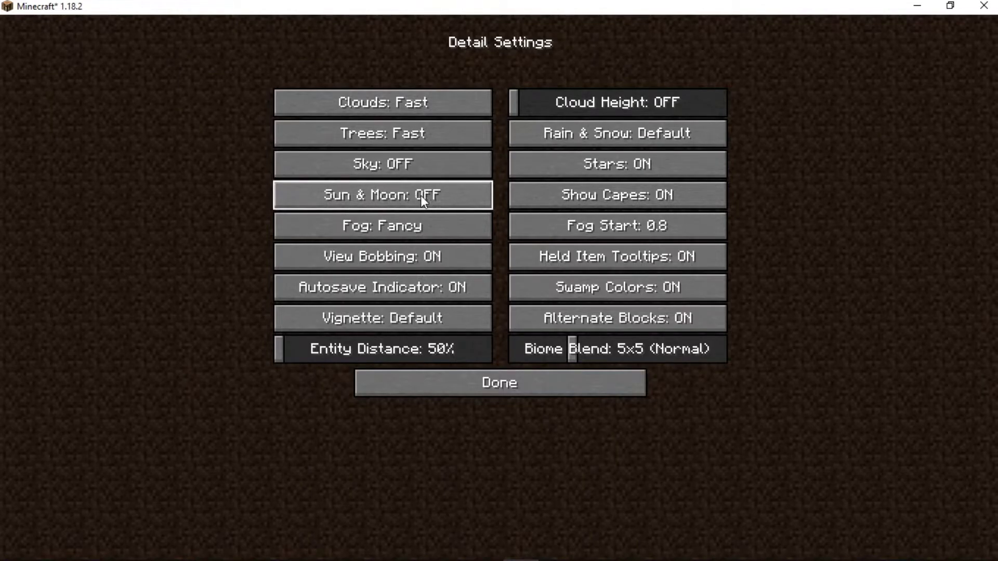
click(382, 225)
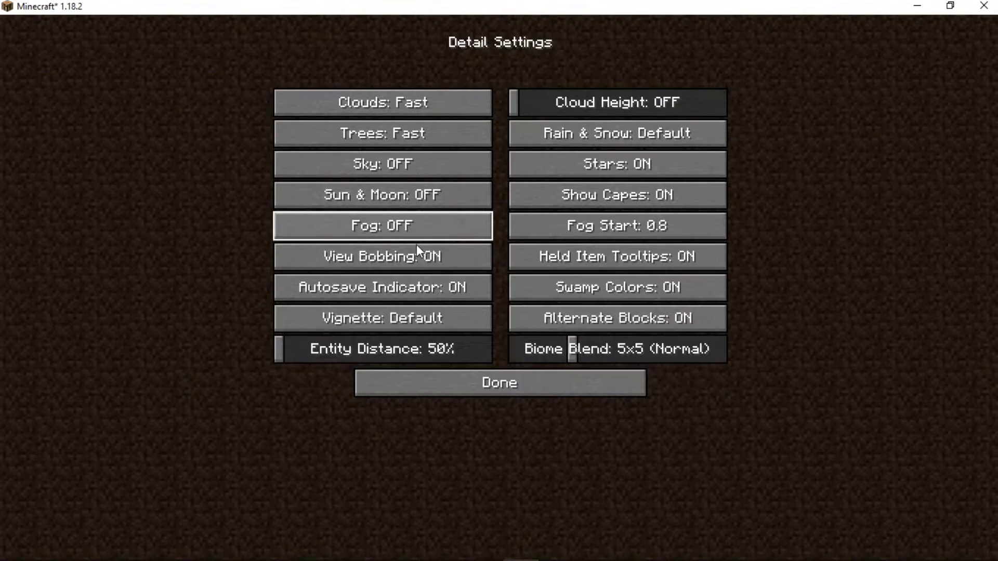
click(381, 256)
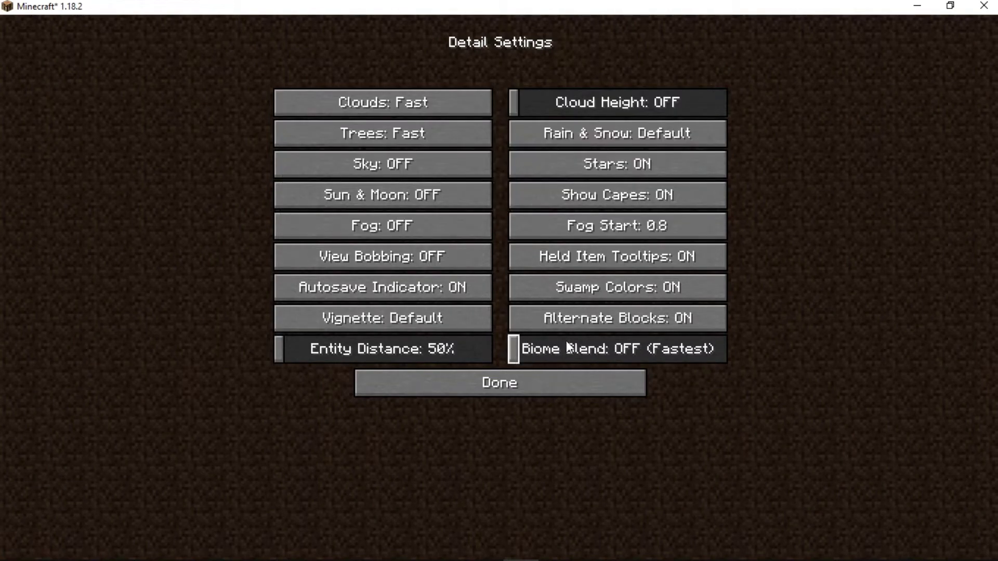
Step: Turn alternate blocks, swamp colours and stars off, then leave the detail settings
click(616, 318)
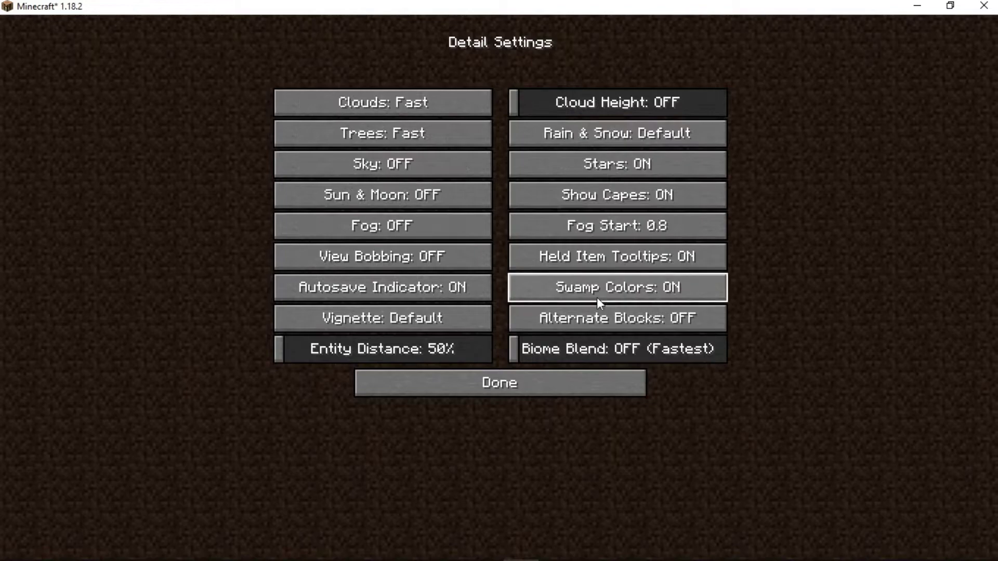
click(616, 287)
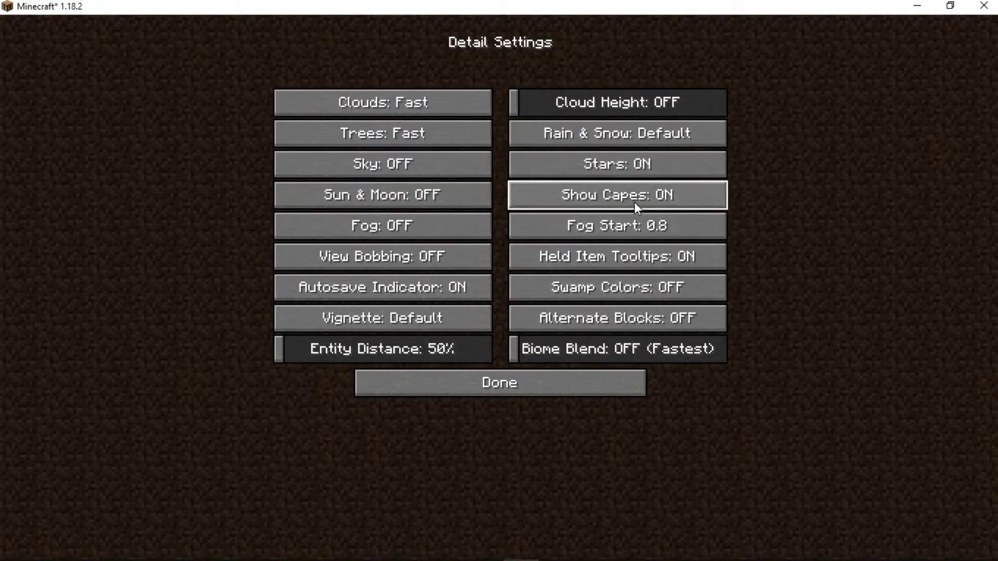
click(615, 163)
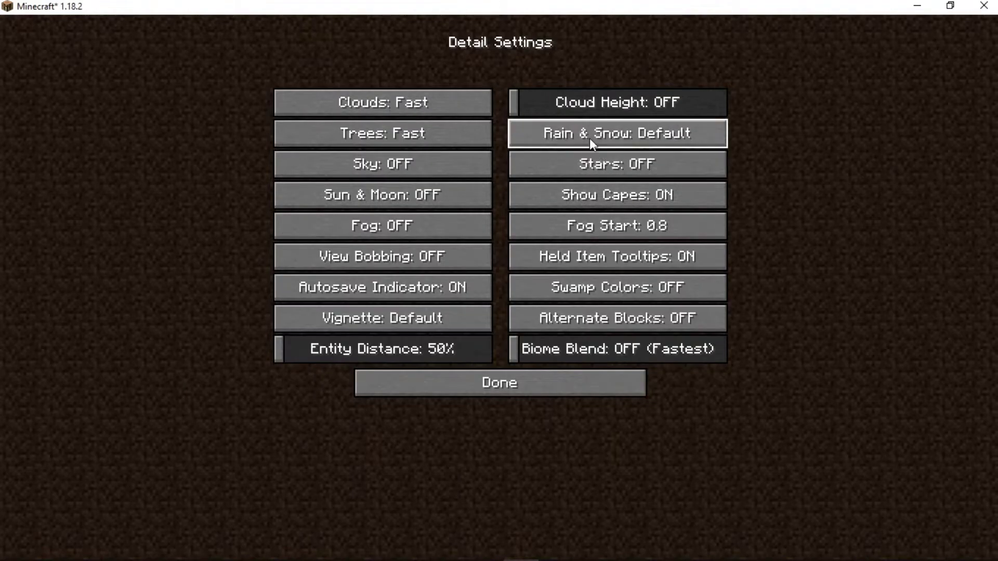
click(616, 133)
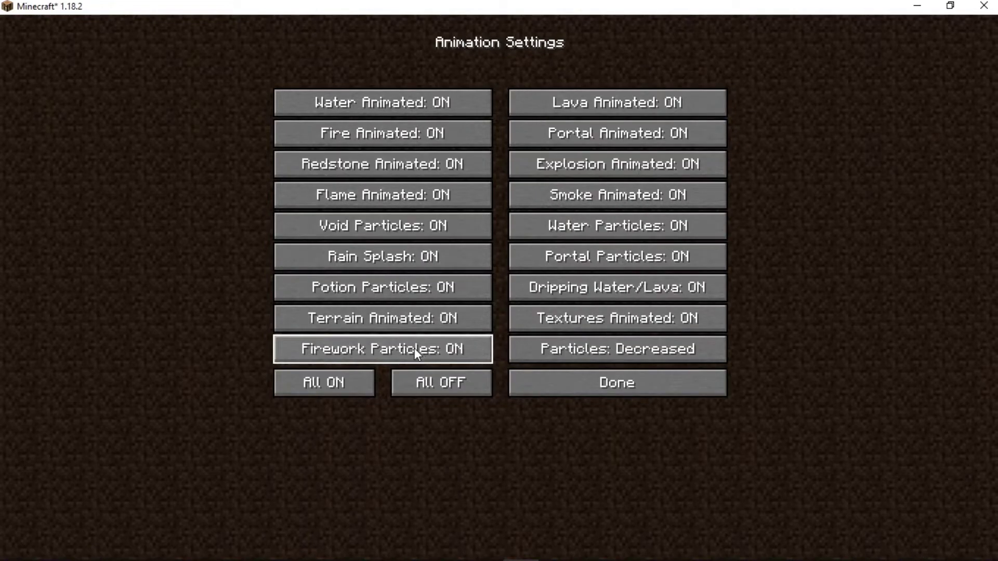
Step: Switch every animation and particle effect to All OFF and leave Animation Settings
click(440, 383)
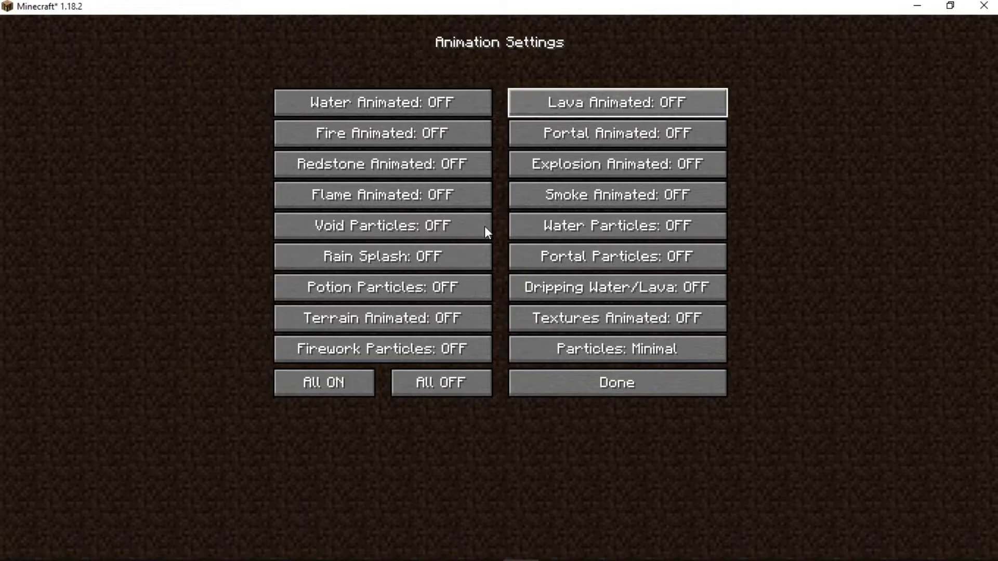
click(614, 382)
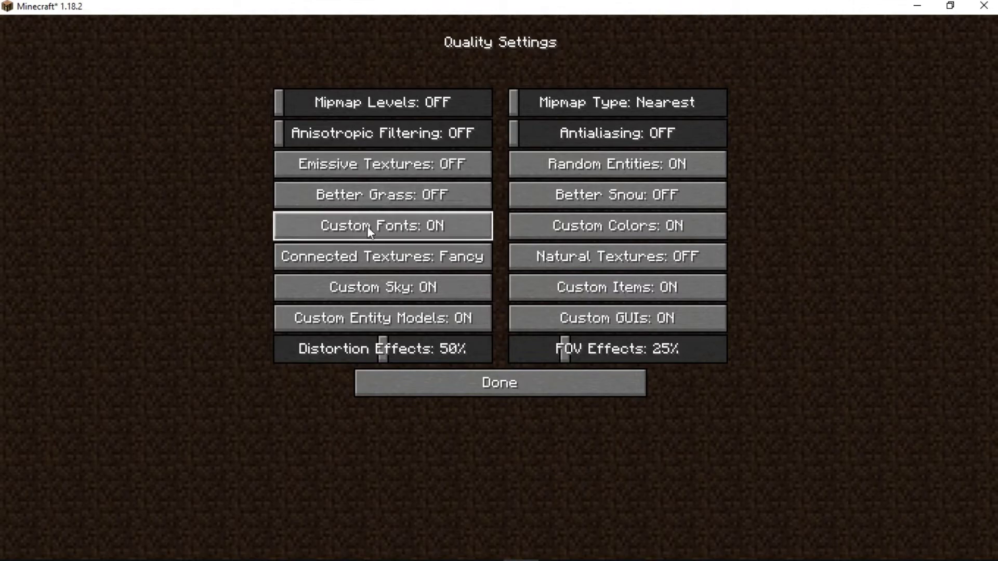
Step: Turn connected textures and custom colours off in Quality Settings and return to the title screen
click(381, 257)
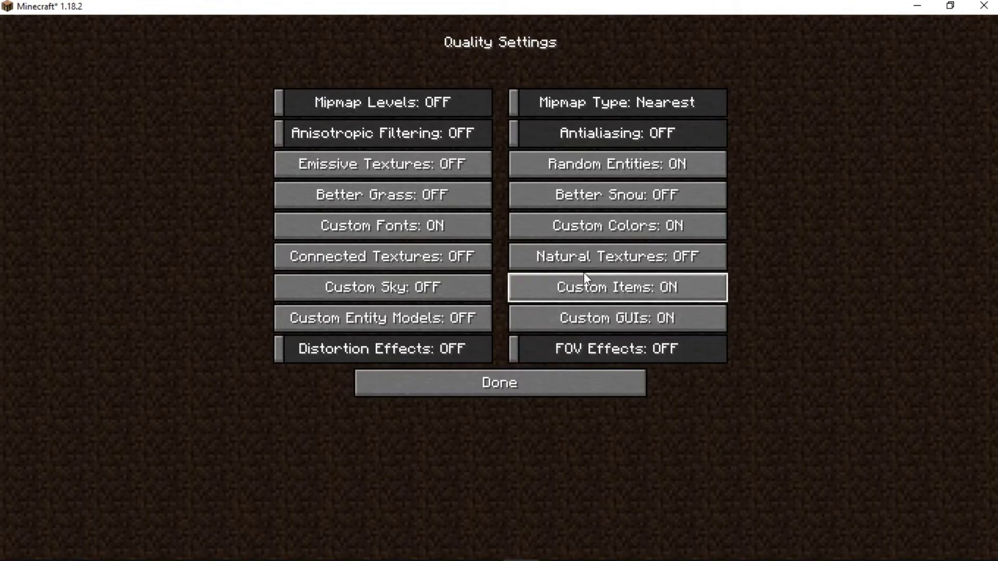
click(616, 226)
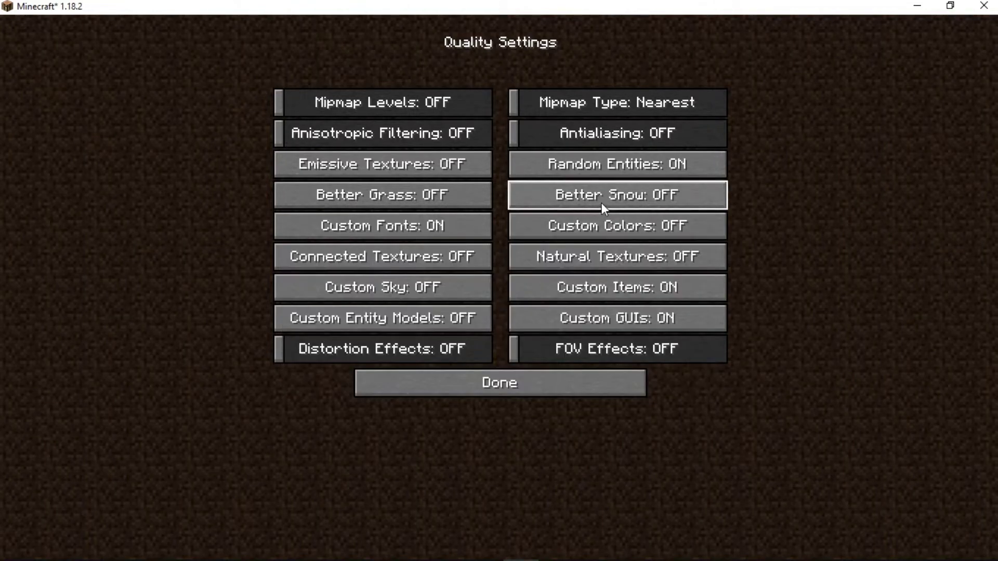
mouse_move(382, 195)
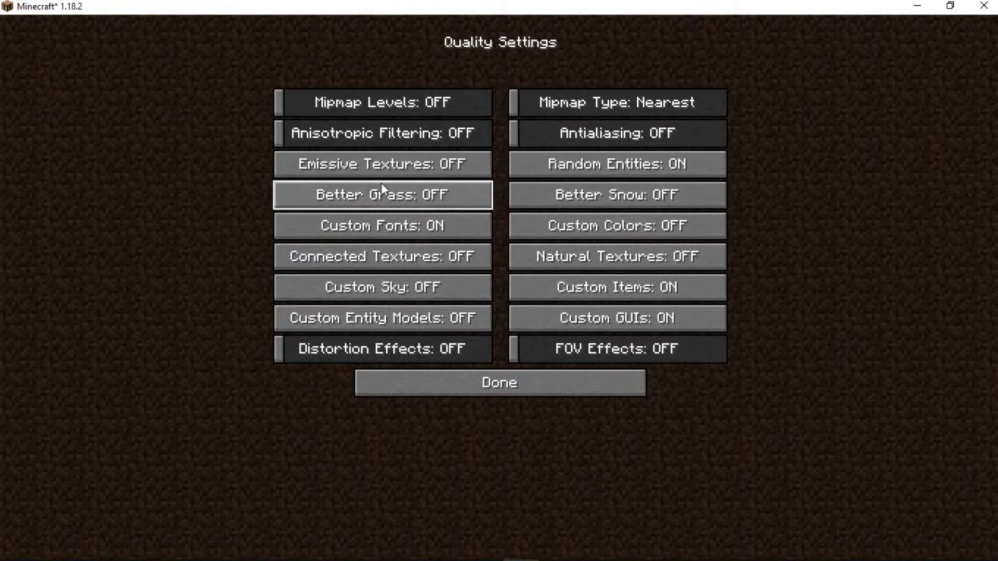
click(499, 382)
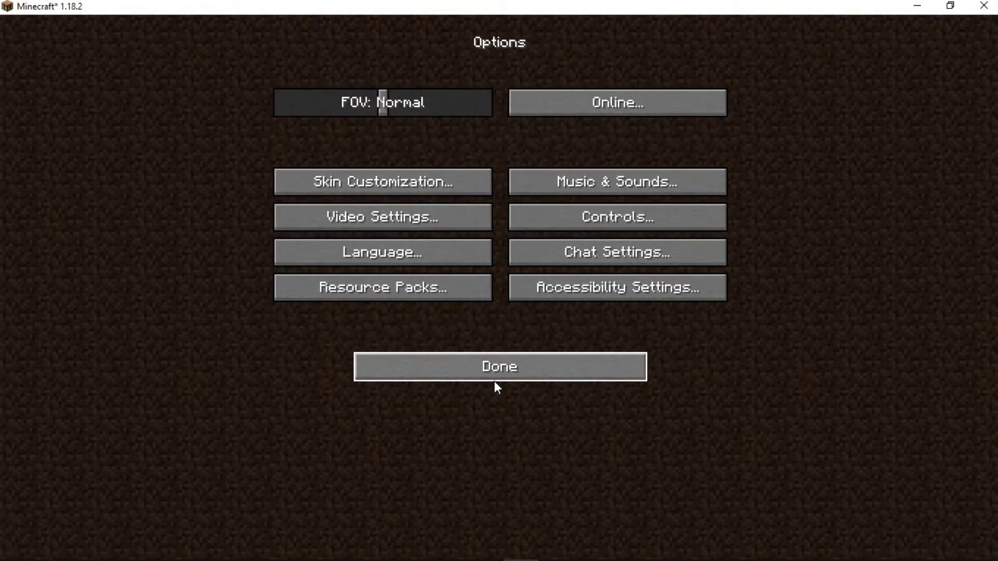
click(497, 366)
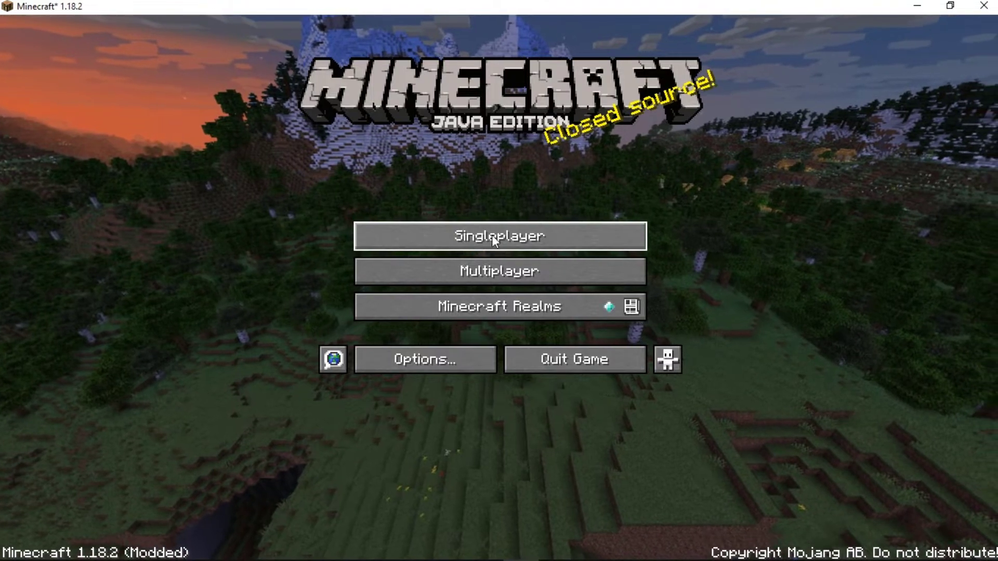
Step: Load the single-player world, test FPS around the village, then pause with Escape
click(497, 235)
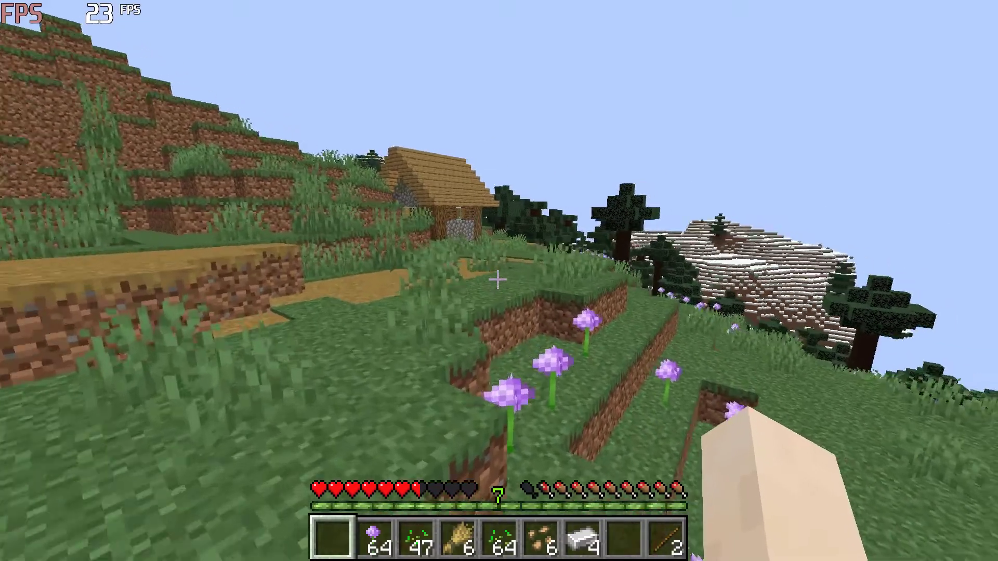
mouse_move(498, 280)
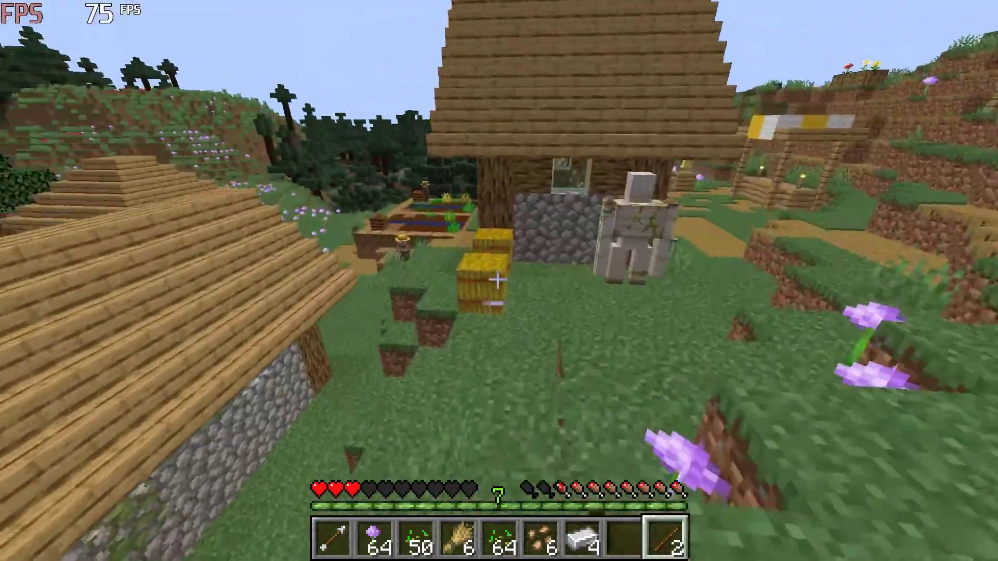
mouse_move(498, 280)
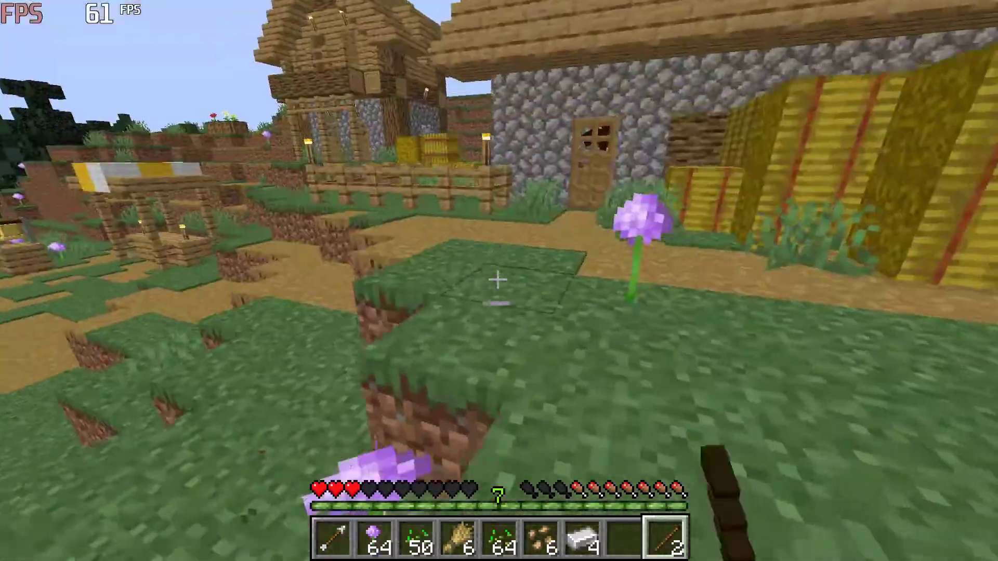
key(Escape)
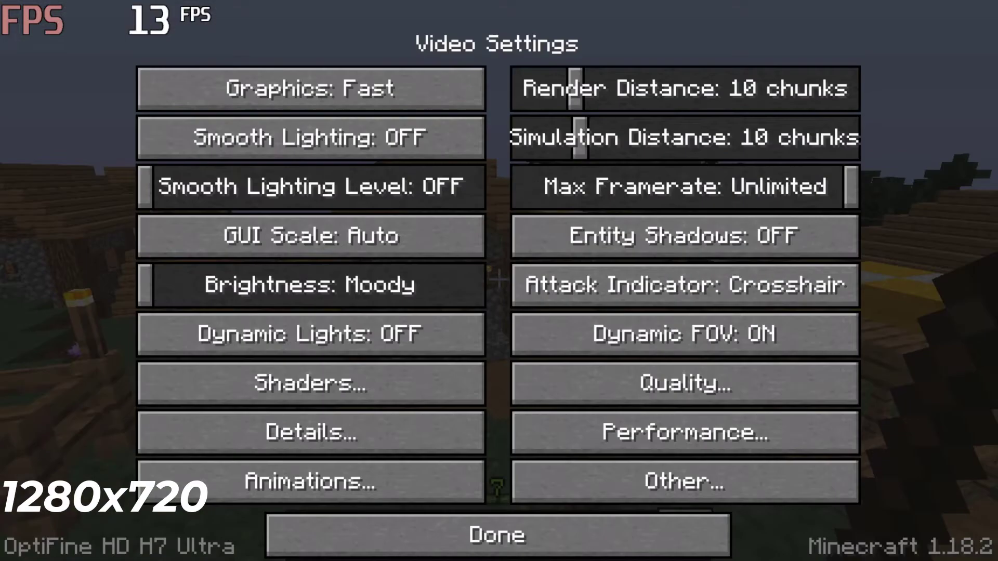
Step: Apply the 800x600 fullscreen resolution and resume play in the village
click(494, 533)
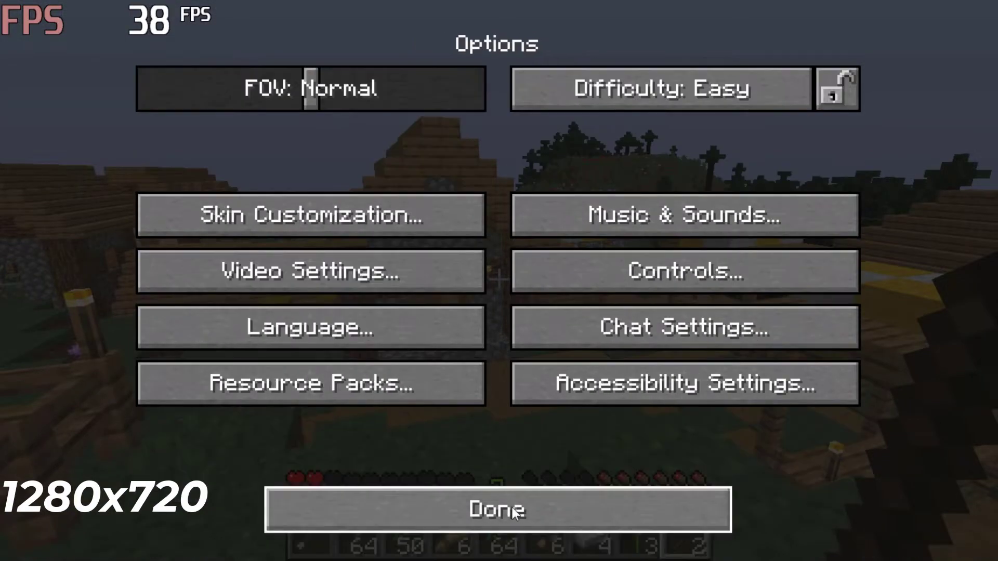
click(499, 509)
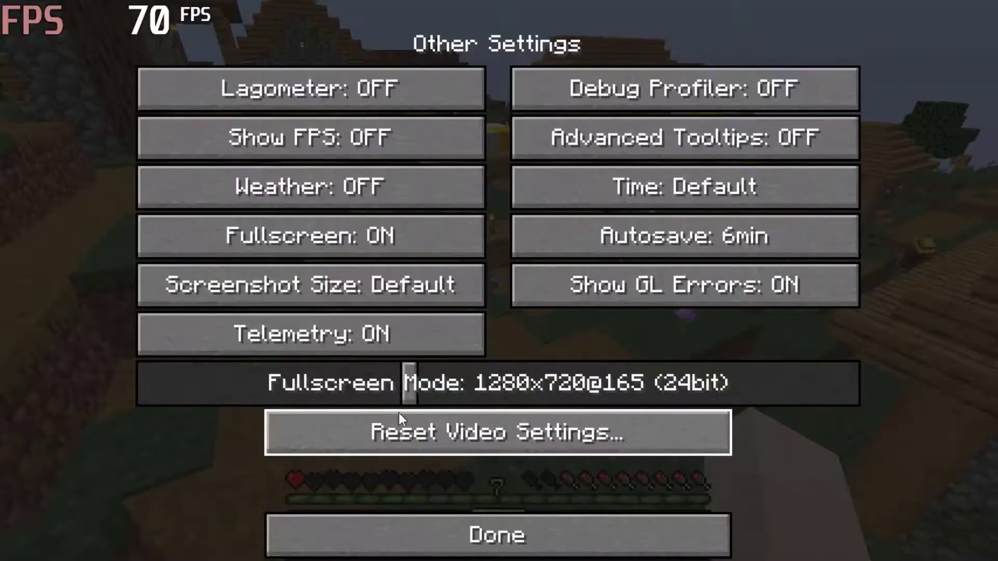
click(496, 534)
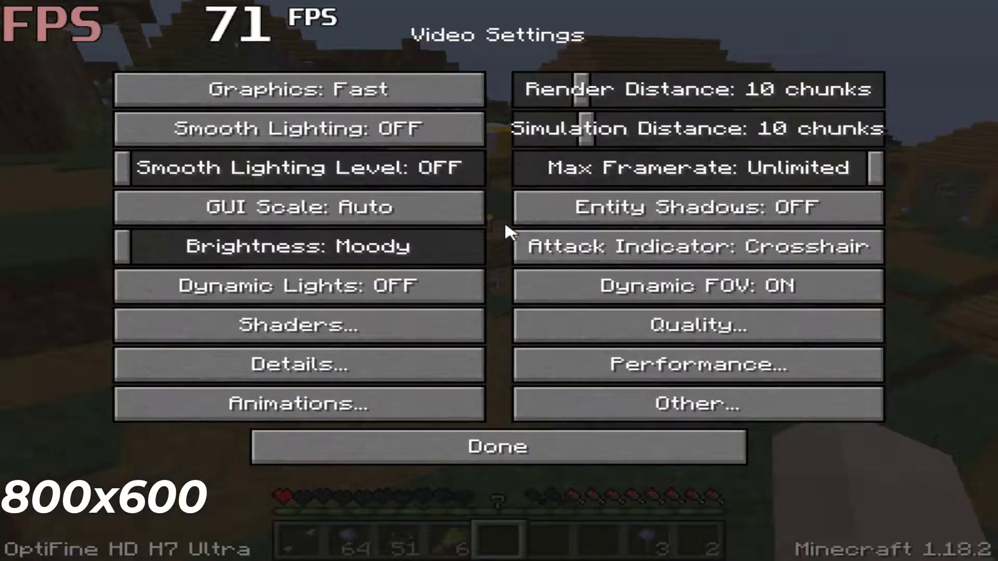
click(498, 446)
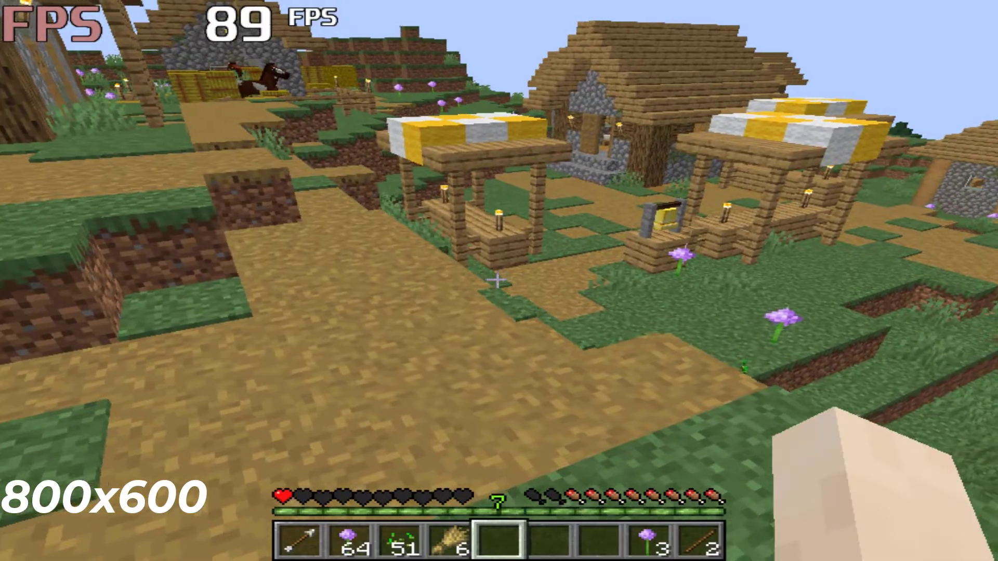